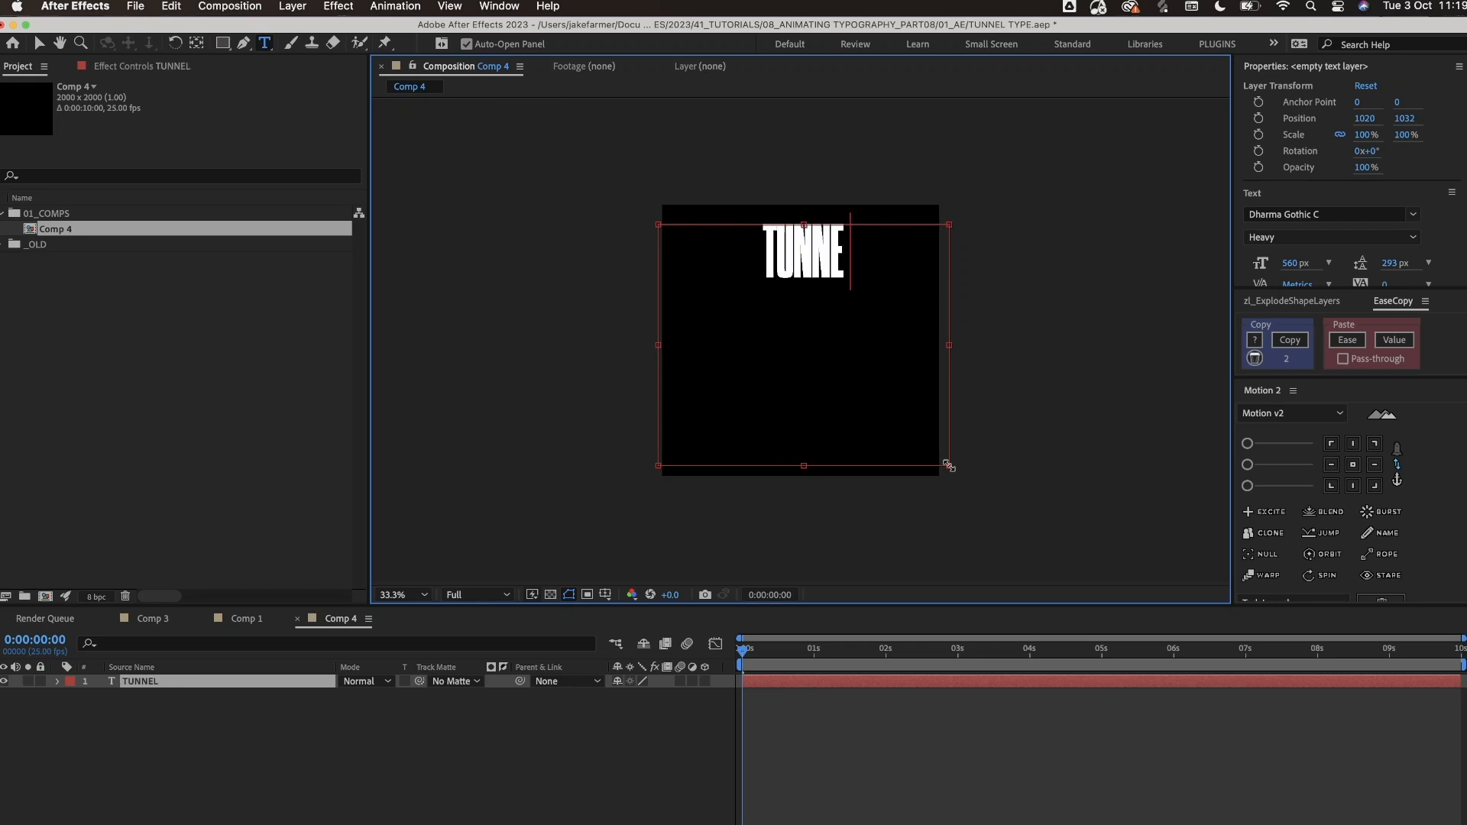
# Step: Complete the 'TUNNEL' text and stretch it to a non-uniform 252, 422% scale
pyautogui.write('L')
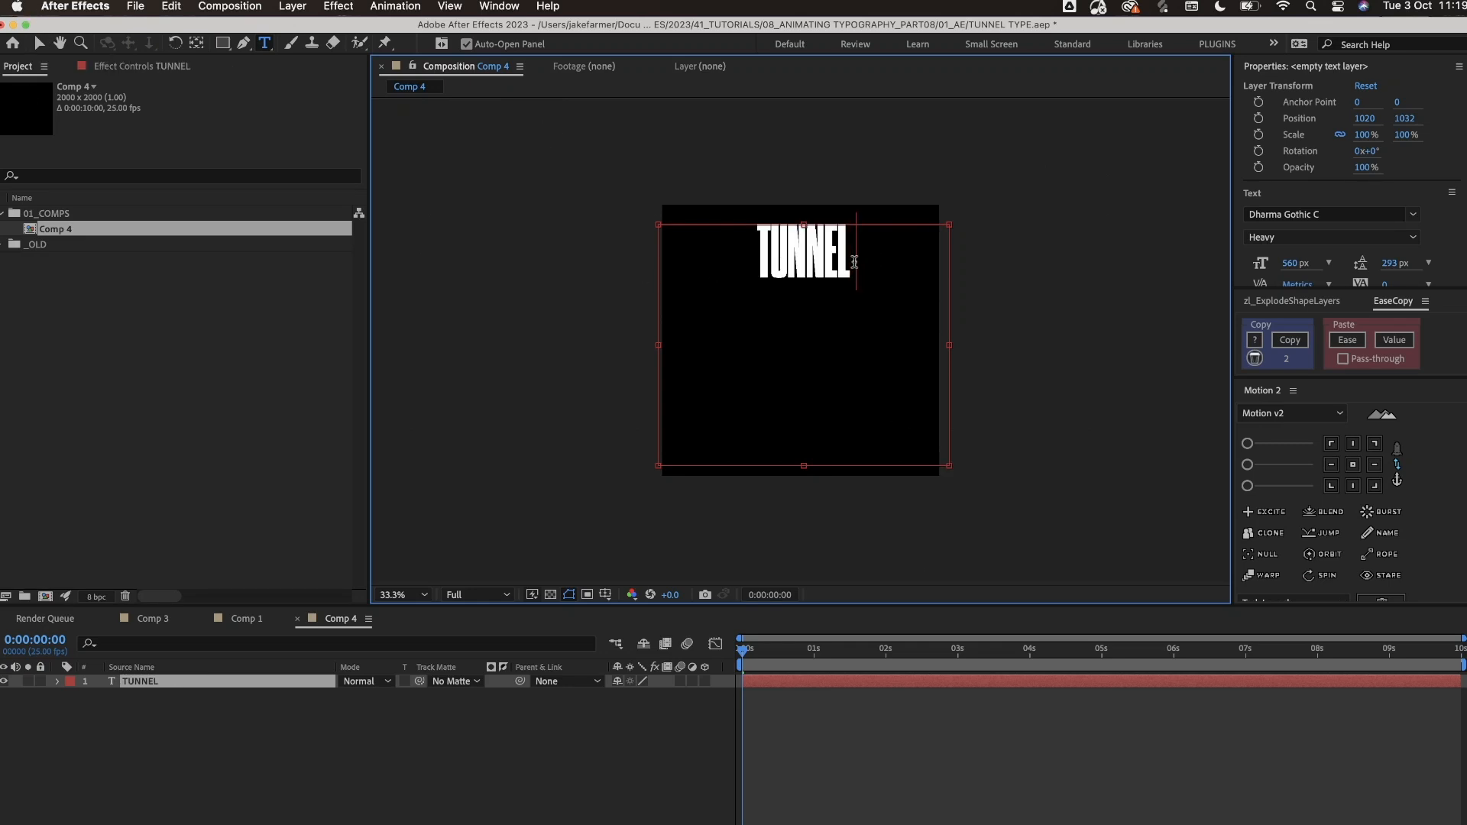
pyautogui.click(38, 42)
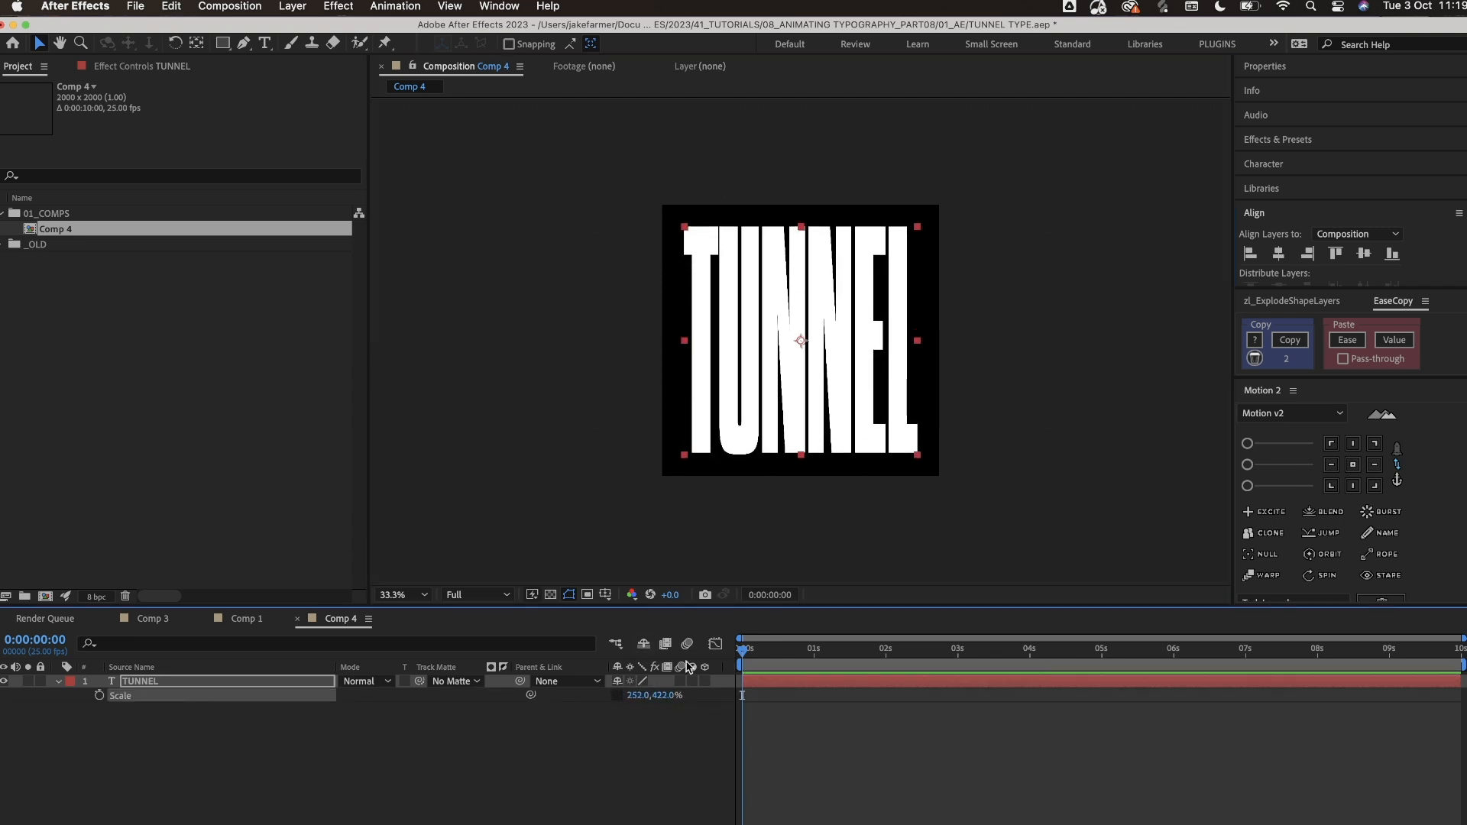
# Step: Repeat TUNNEL five times in one line and reset Scale to uniform 252%
pyautogui.click(654, 696)
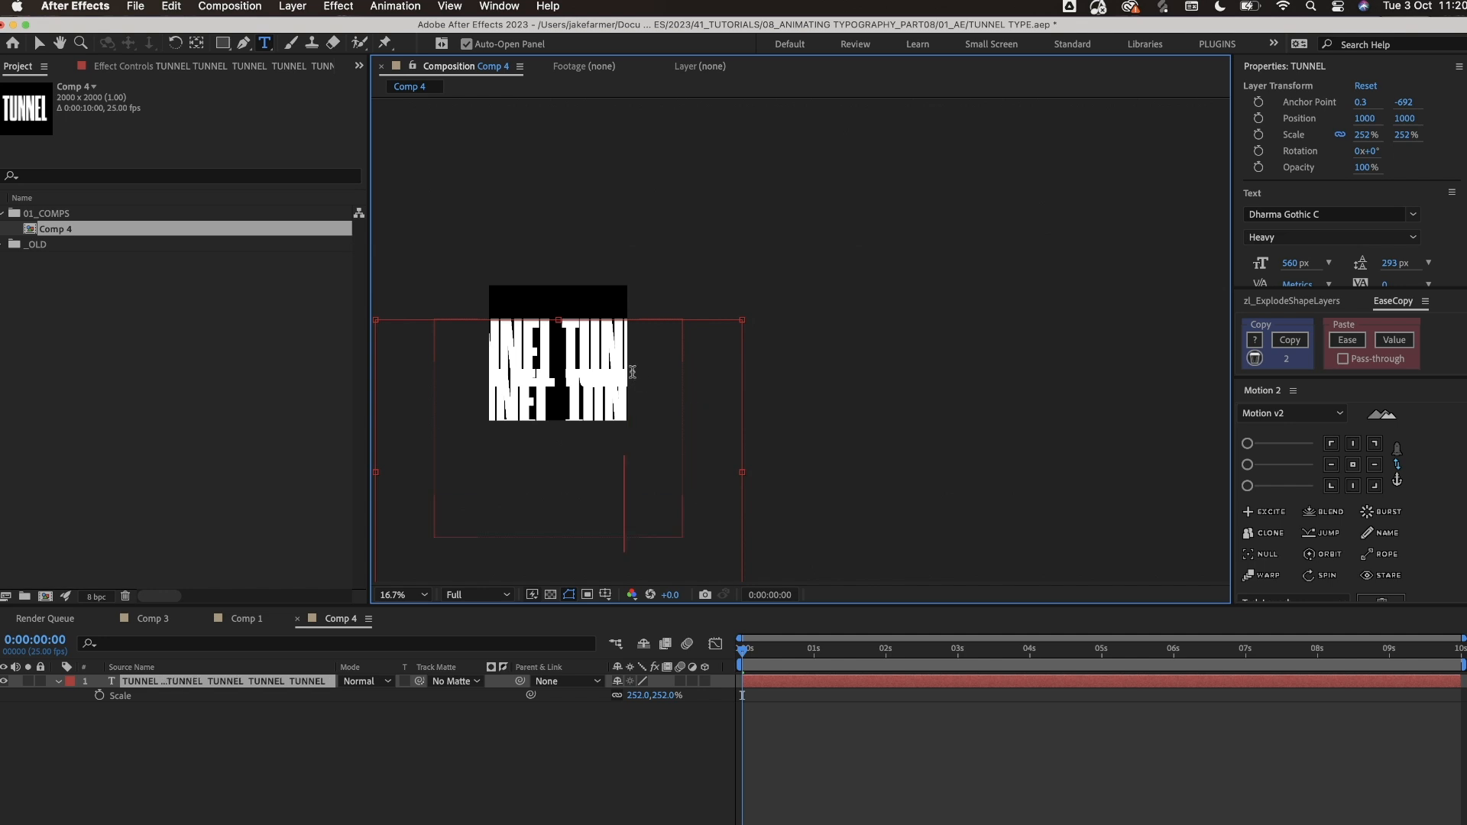
pyautogui.moveTo(802, 459)
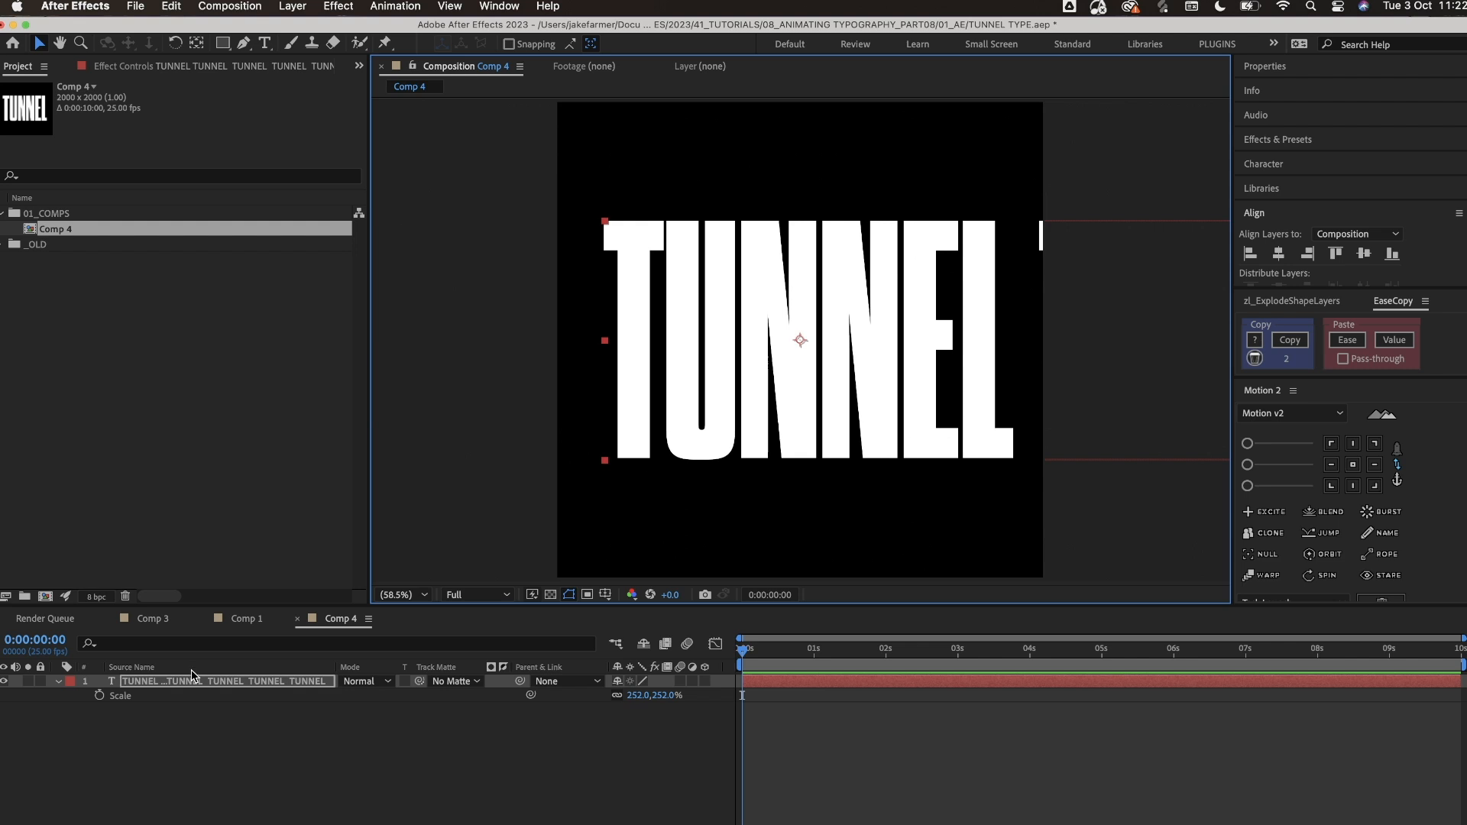
pyautogui.click(337, 7)
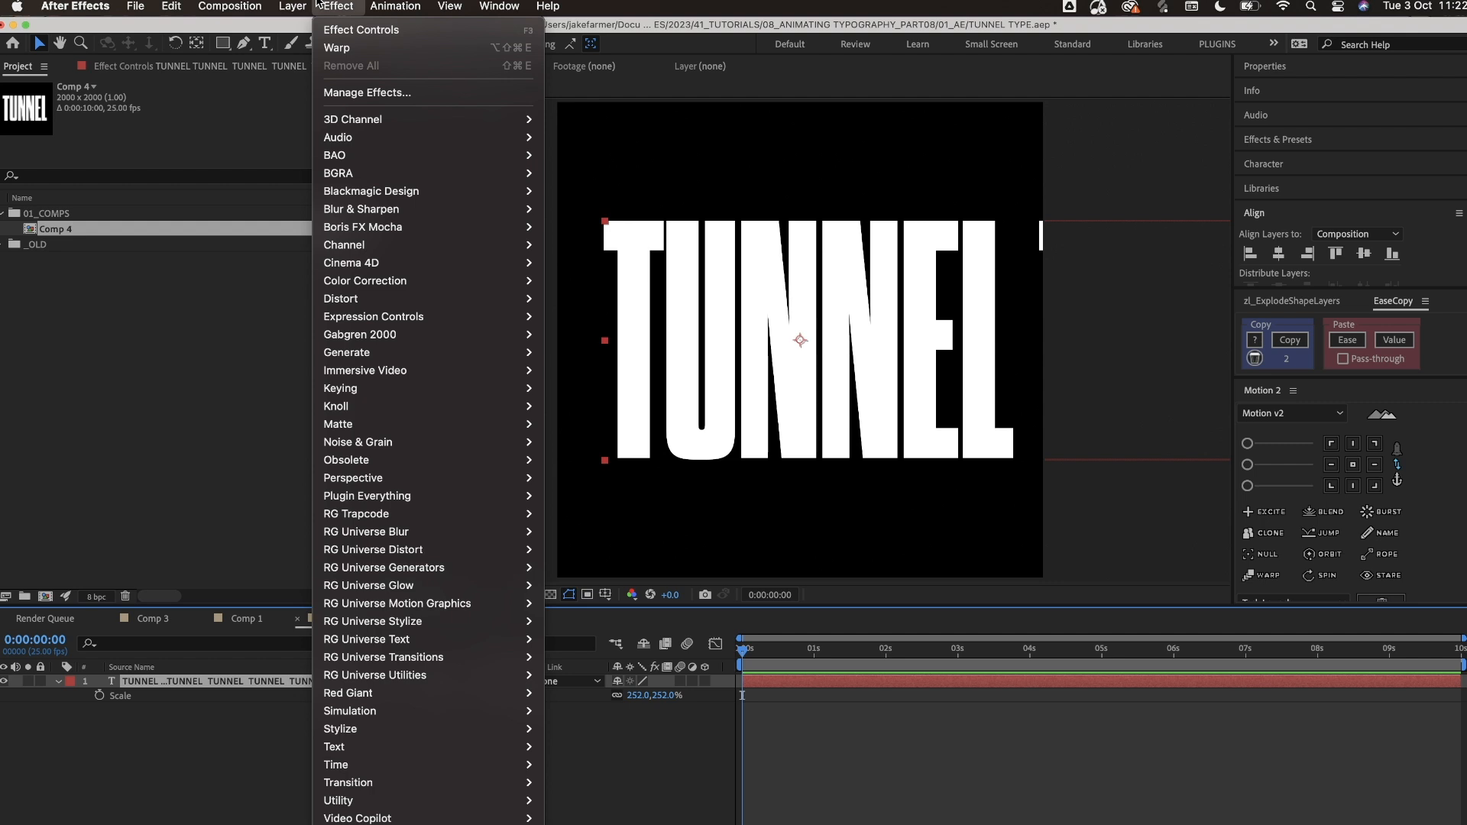
# Step: Apply Distort > Warp to the text with Rise style on the vertical axis
pyautogui.click(395, 7)
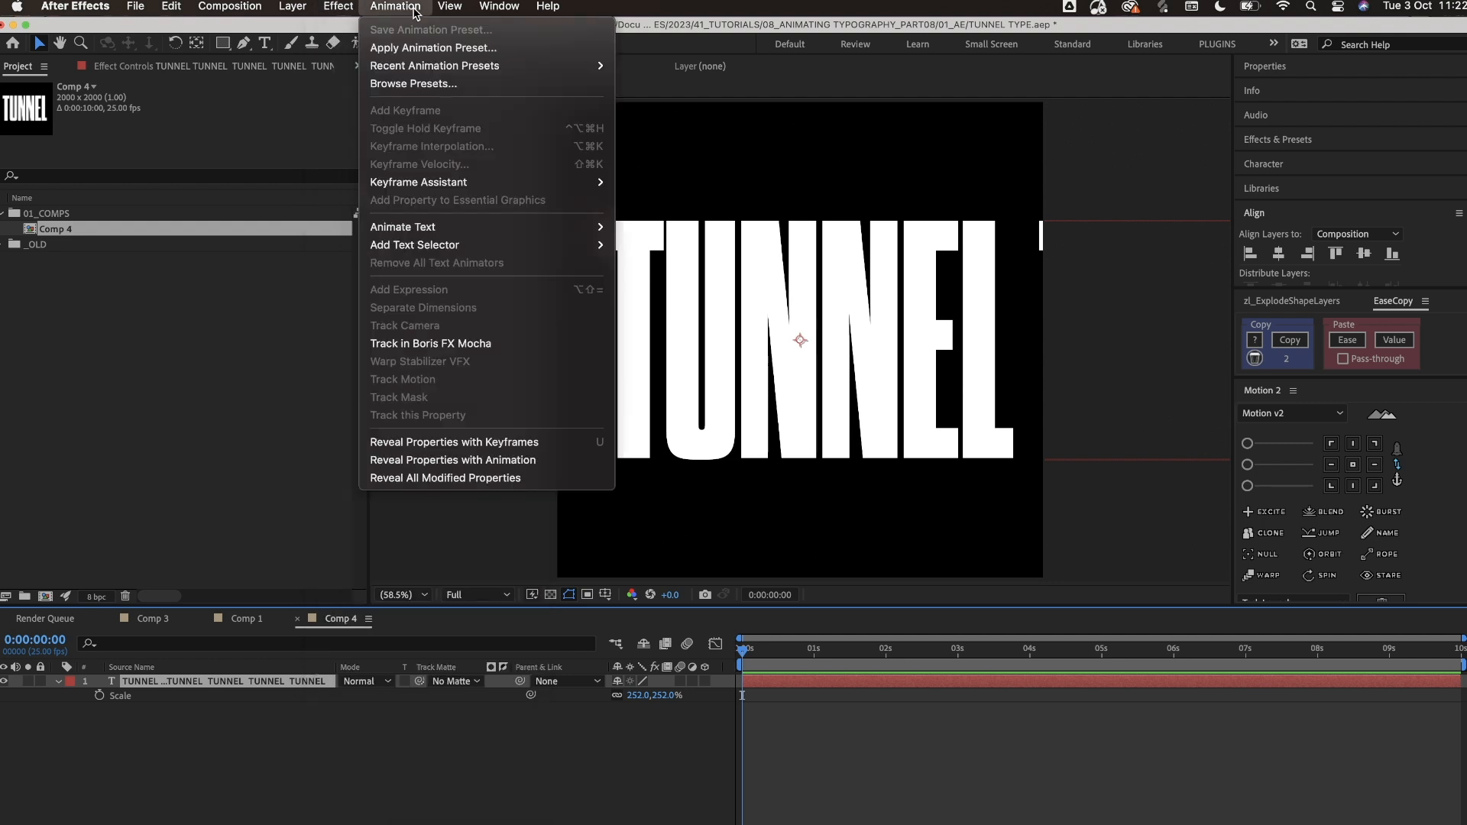
pyautogui.click(337, 6)
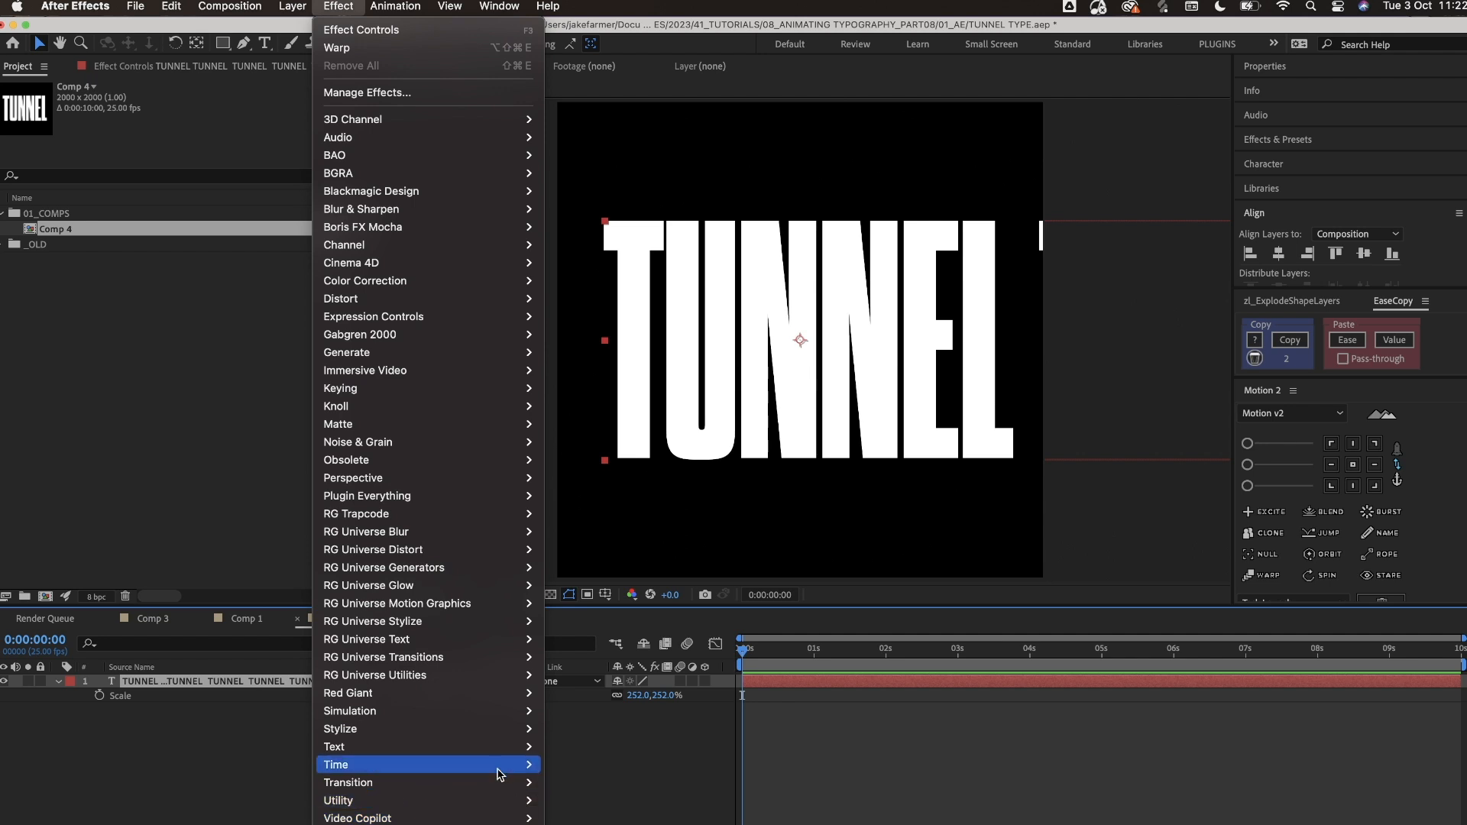
pyautogui.moveTo(387, 226)
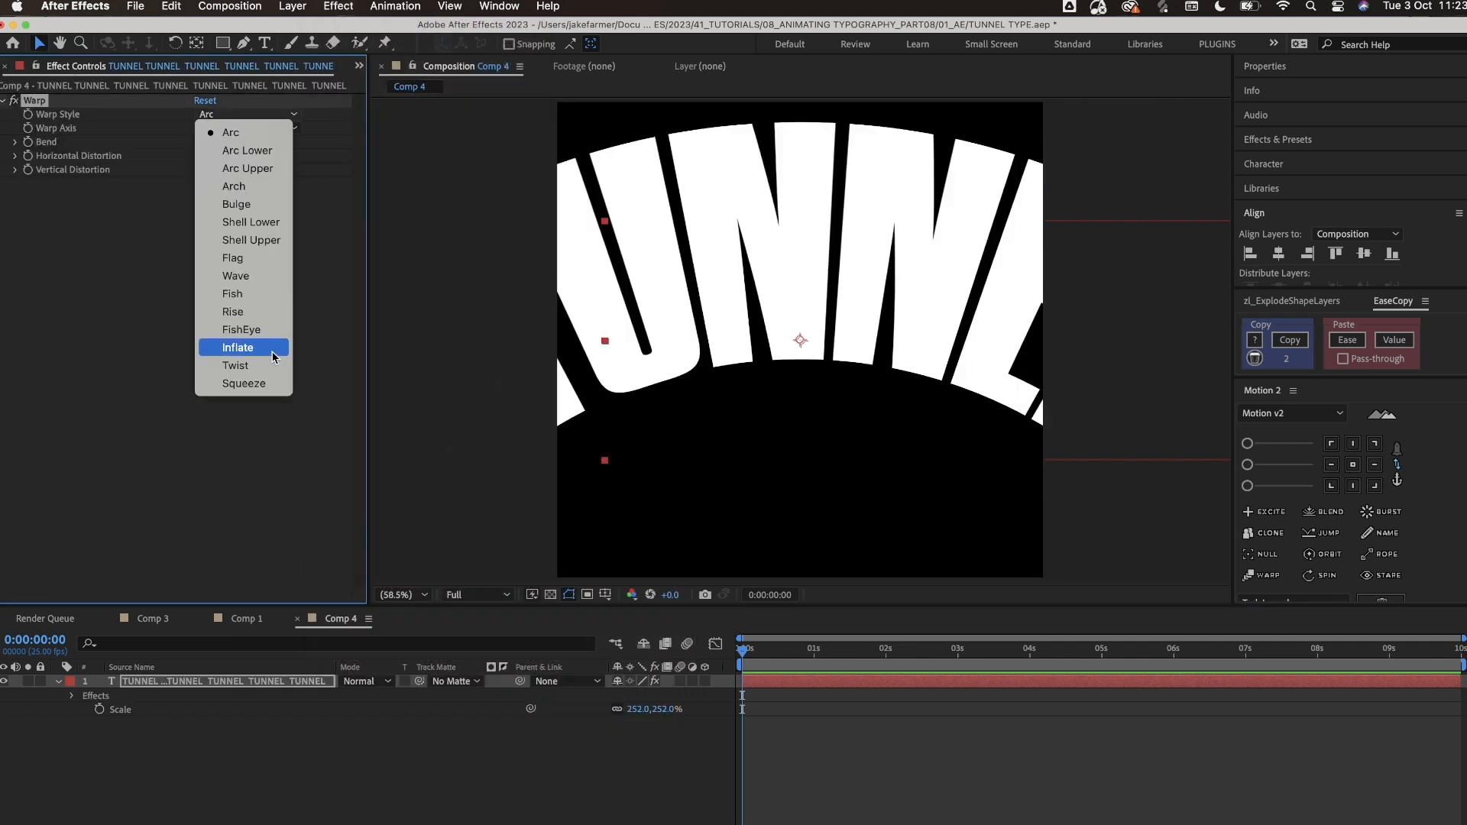
pyautogui.moveTo(265, 311)
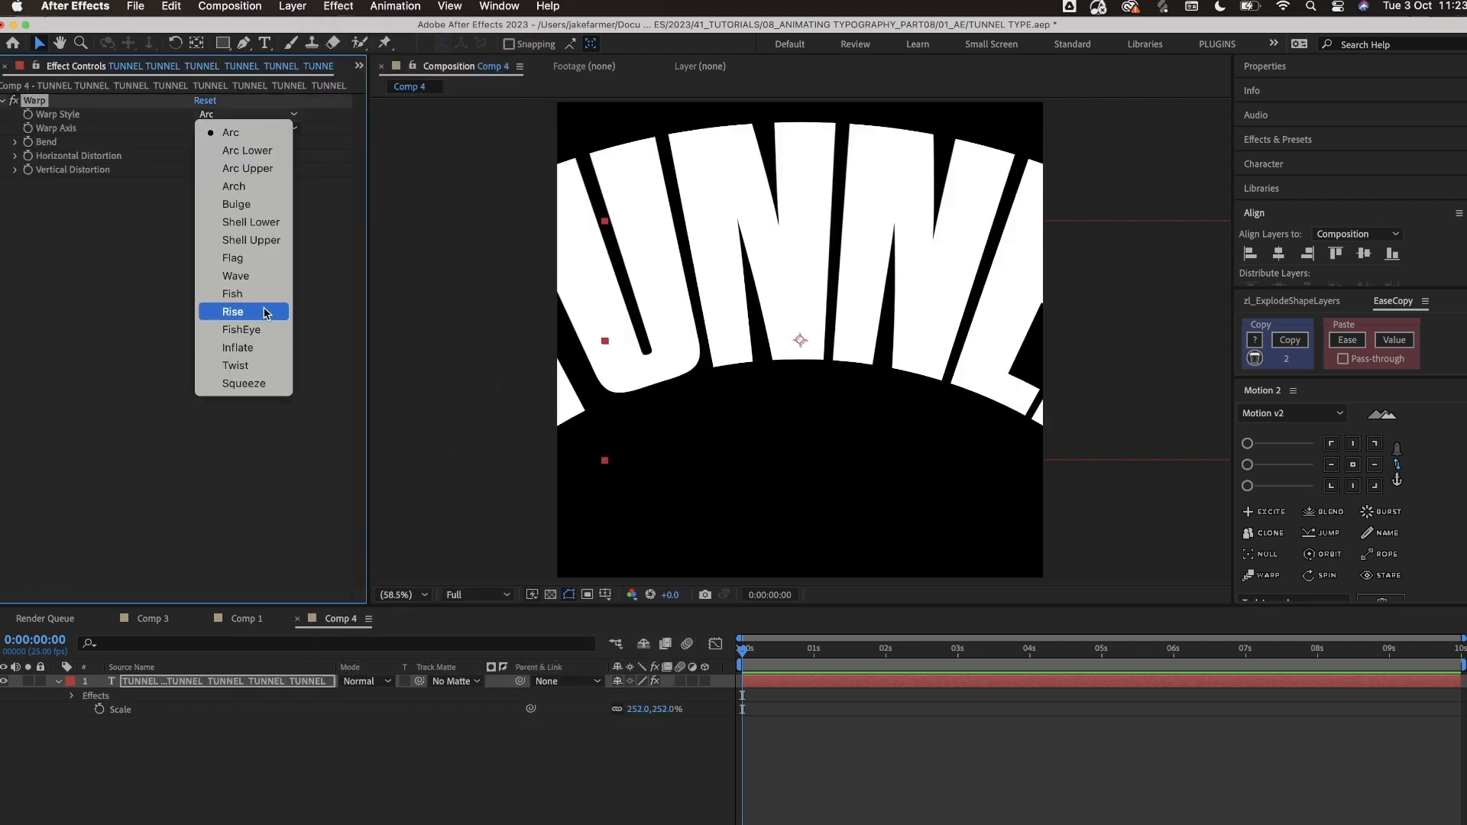
pyautogui.click(233, 312)
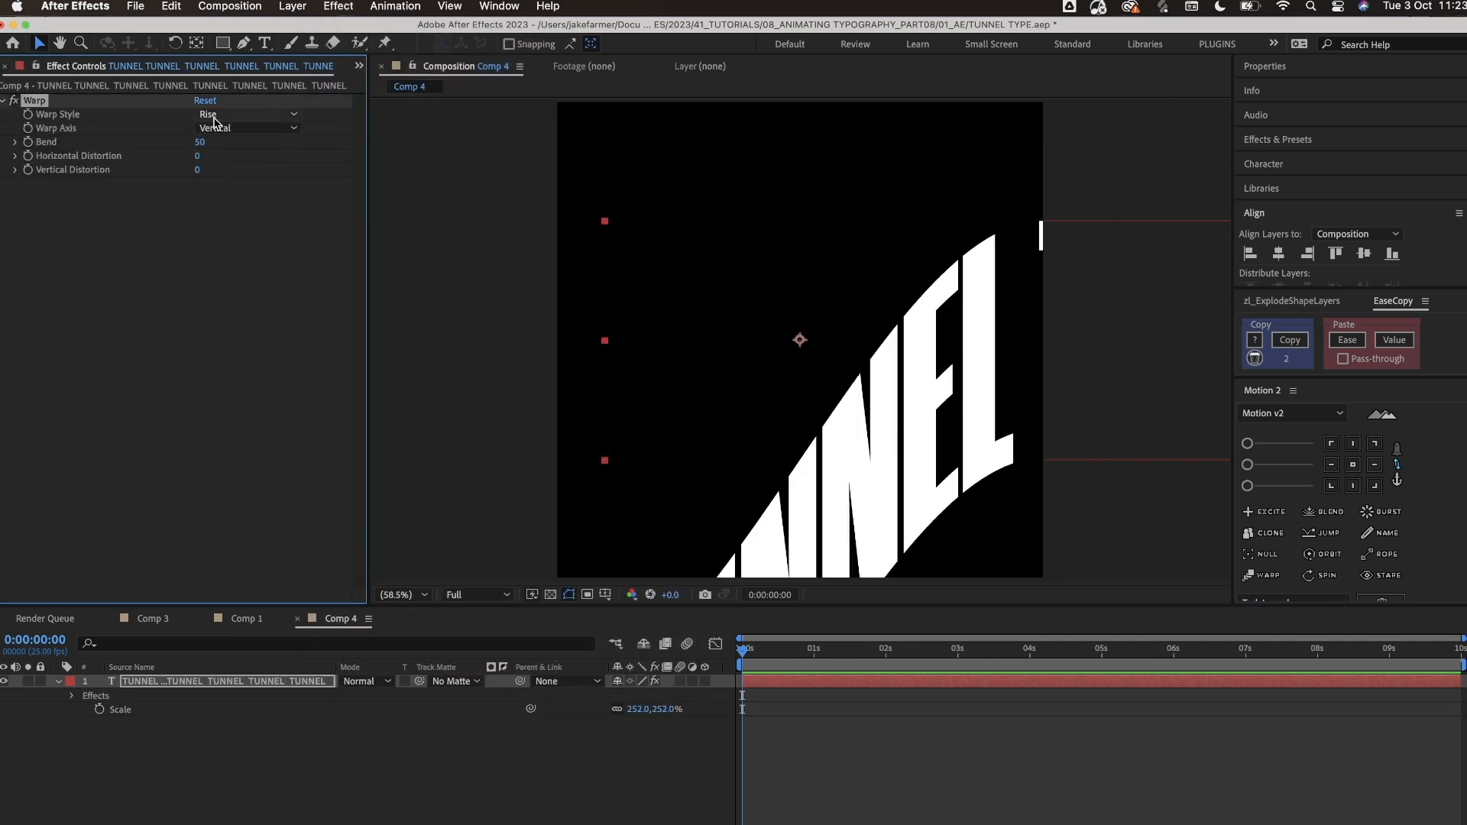
pyautogui.click(248, 114)
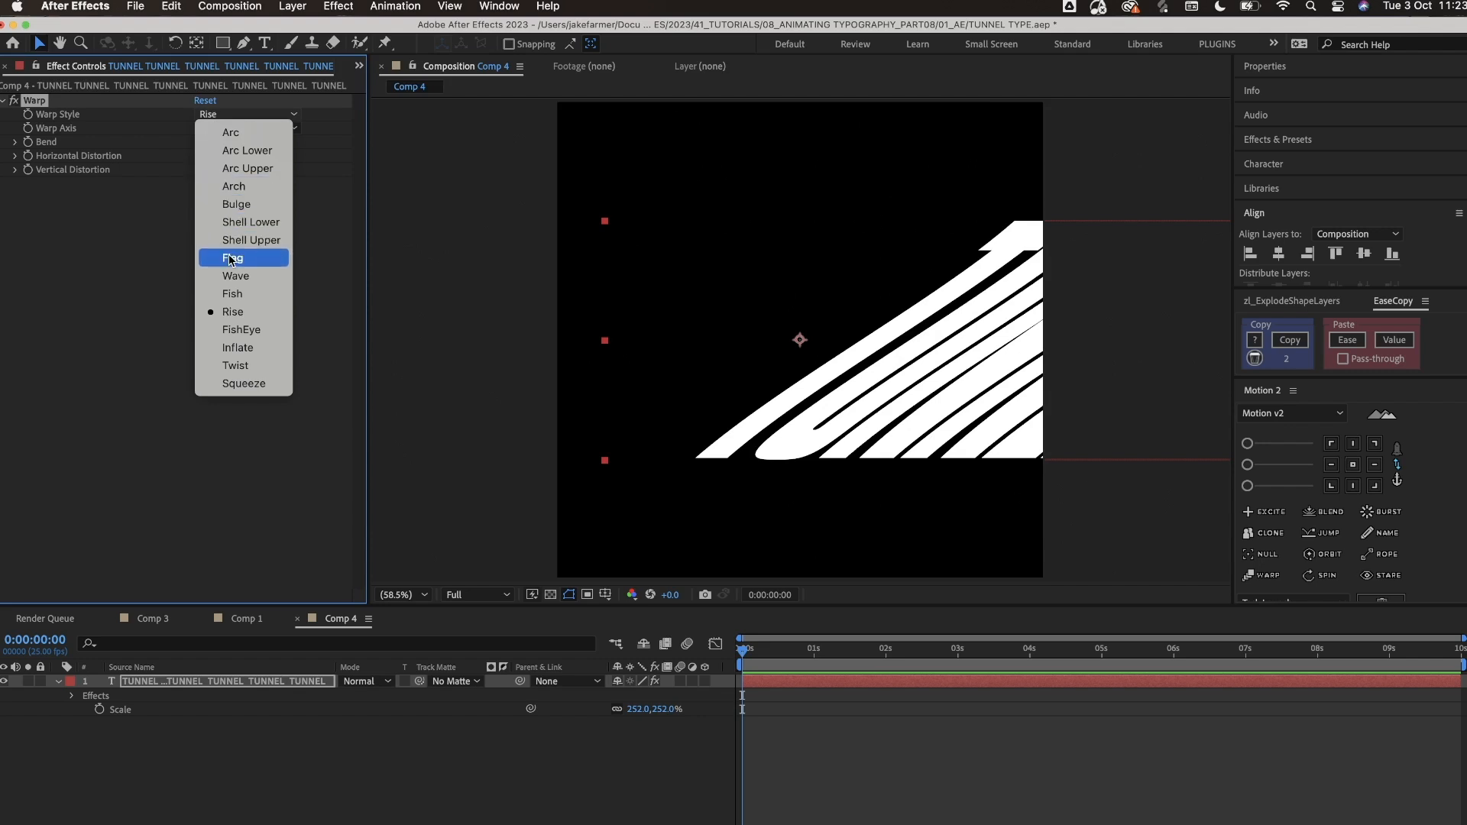
pyautogui.moveTo(249, 204)
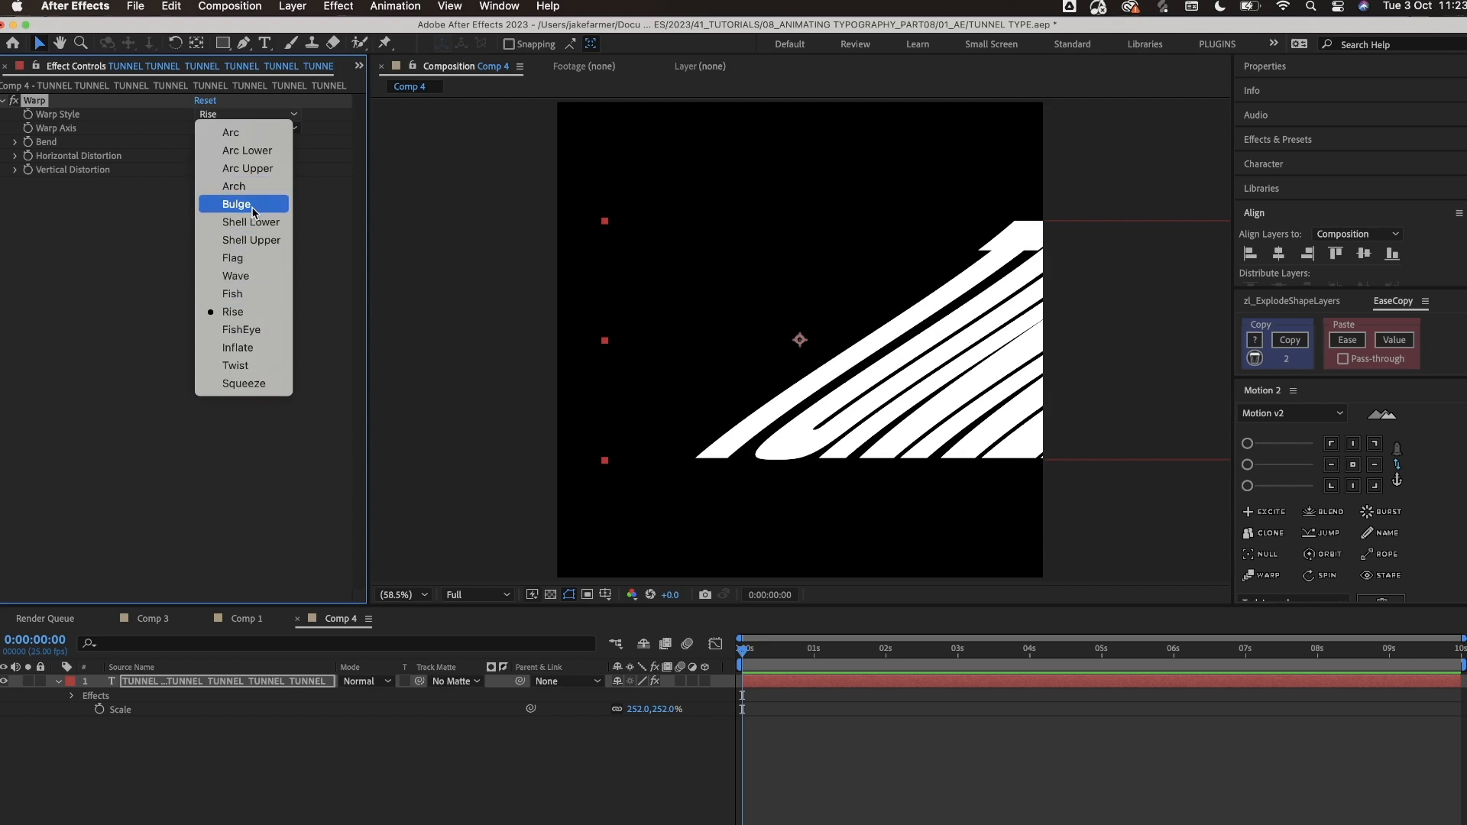
pyautogui.moveTo(239, 227)
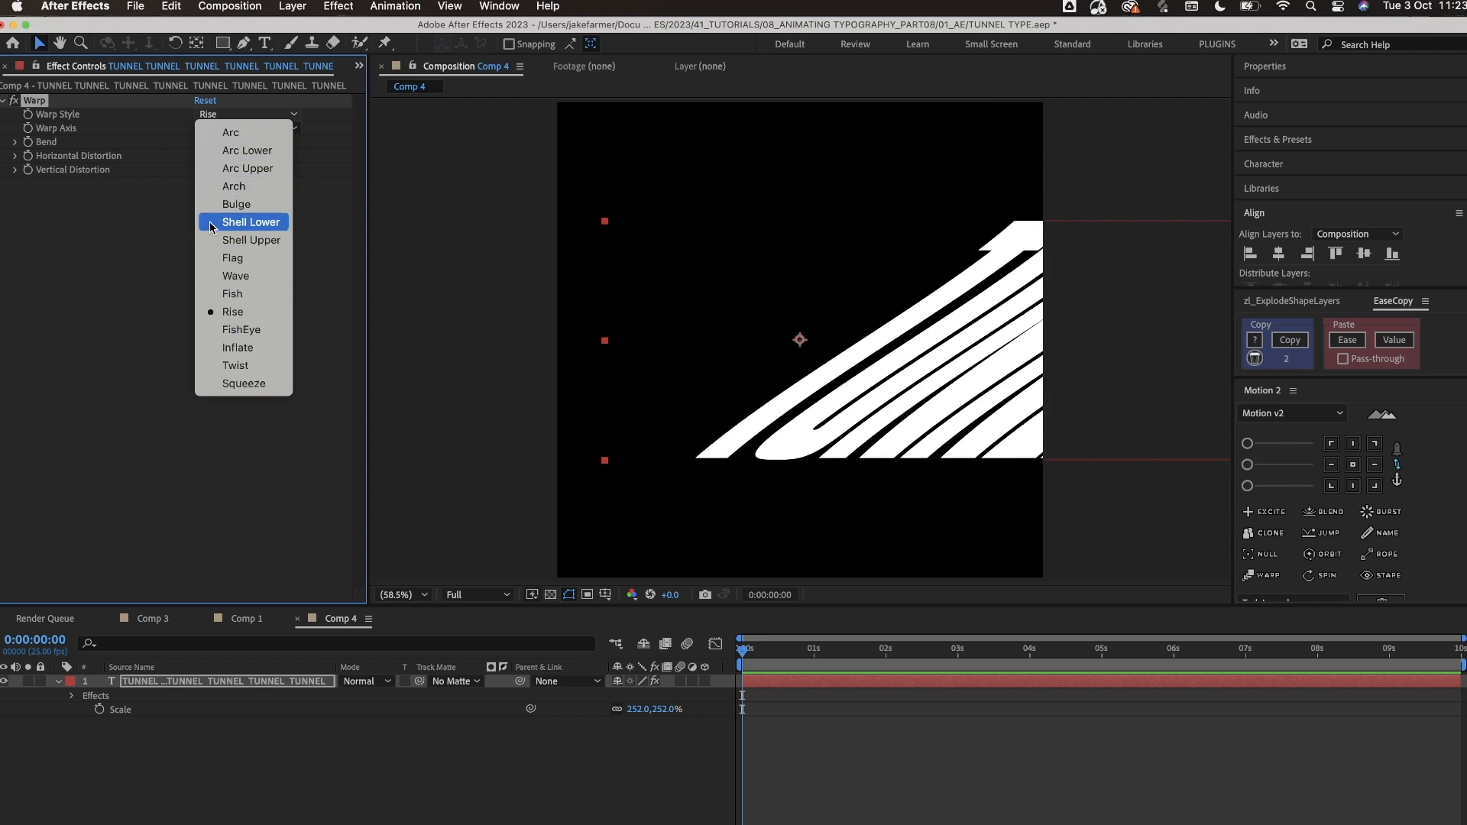
pyautogui.moveTo(172, 268)
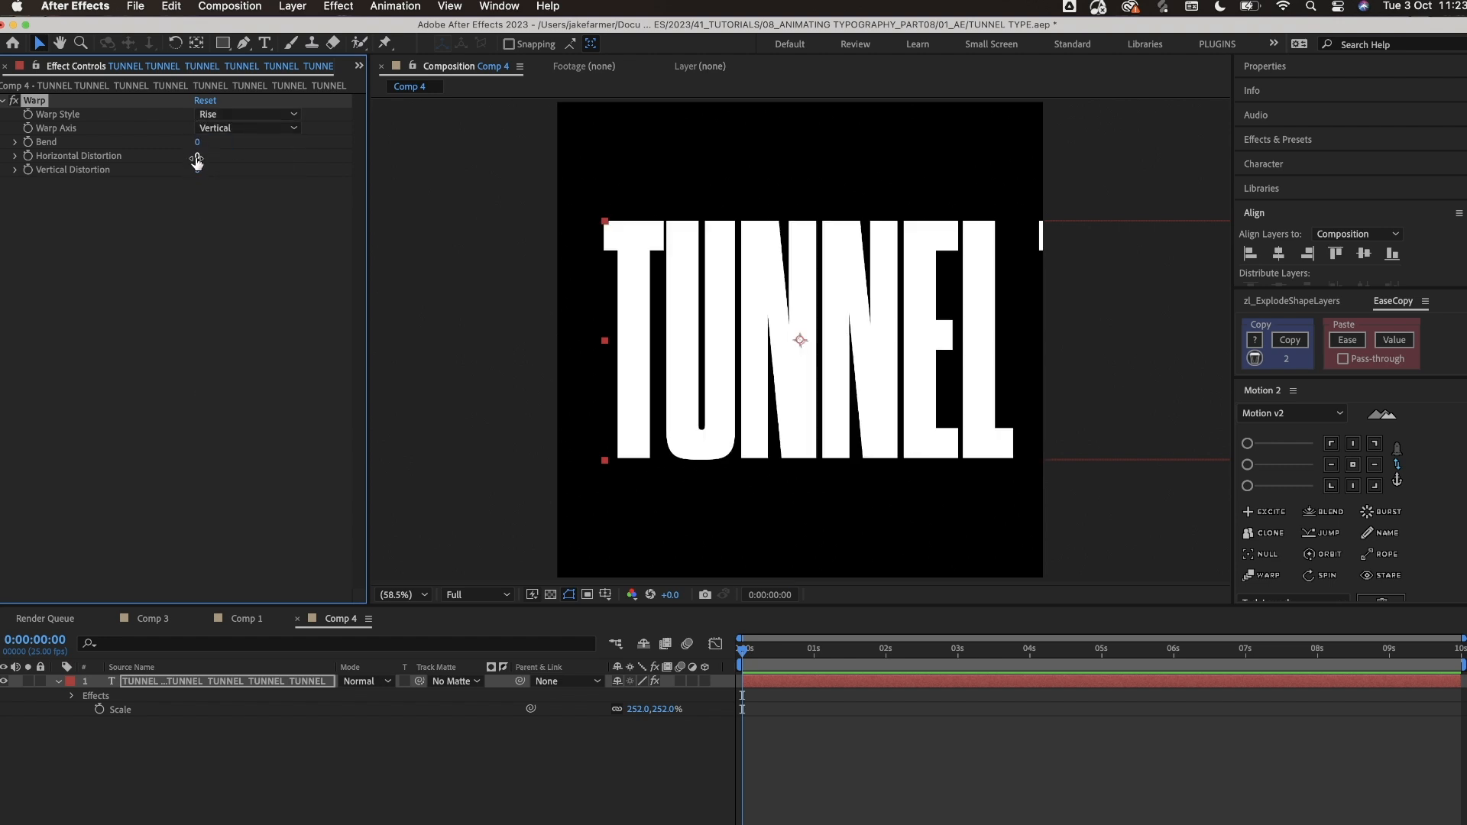
# Step: Raise Warp horizontal distortion to 100 and keyframe Position at 0 s
pyautogui.click(200, 155)
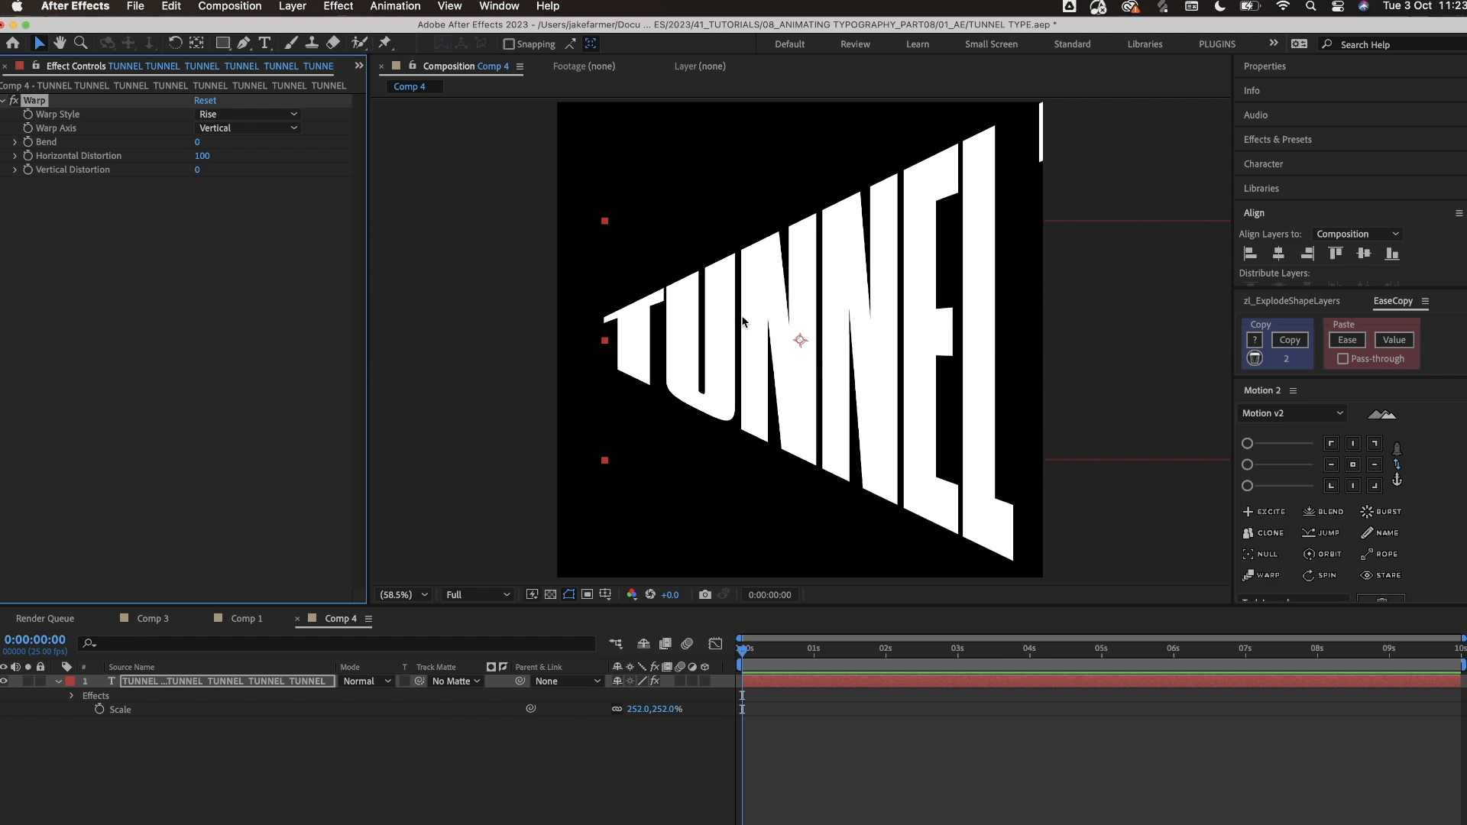
pyautogui.moveTo(705, 537)
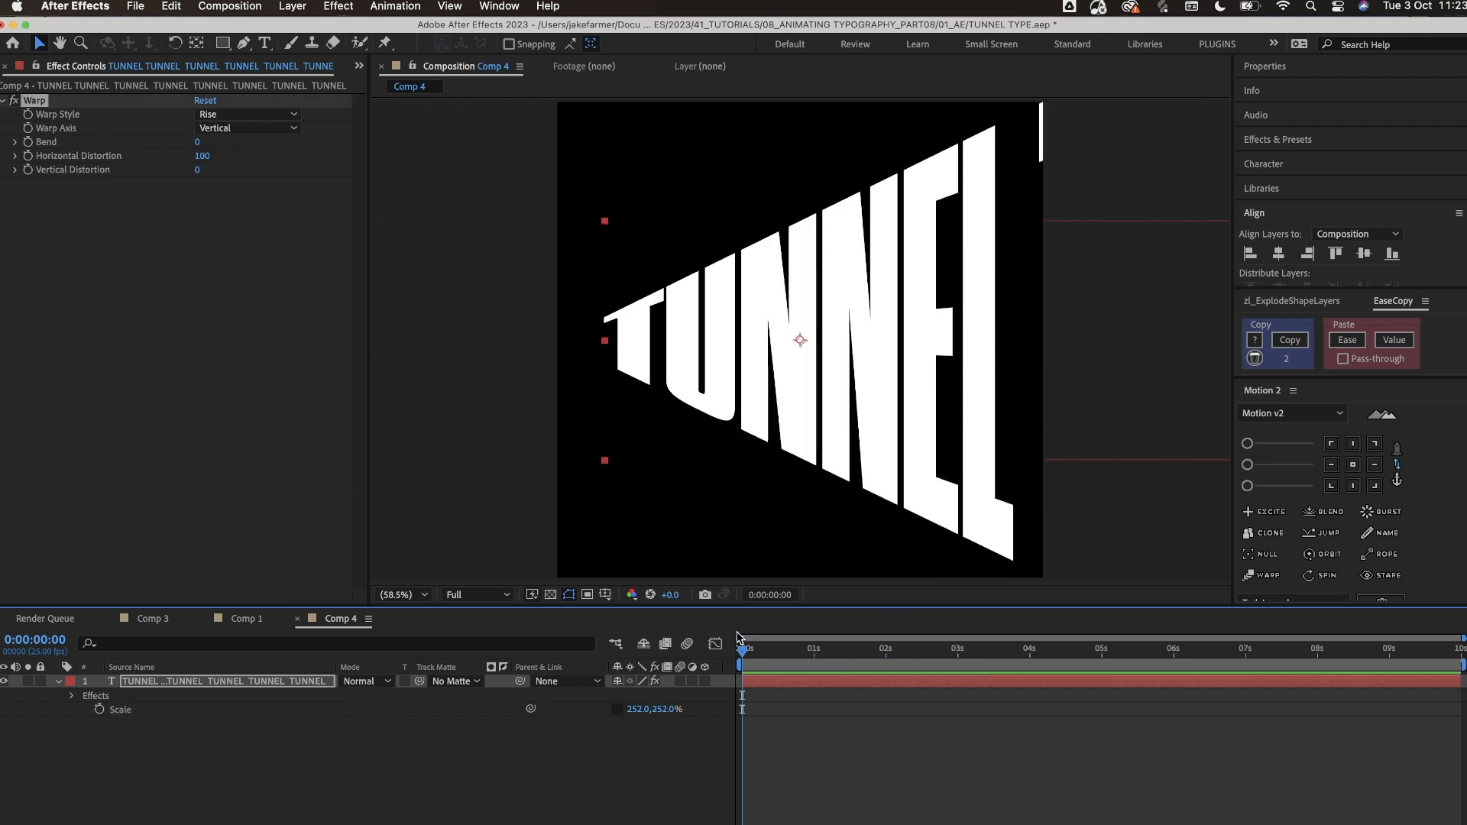
pyautogui.moveTo(688, 728)
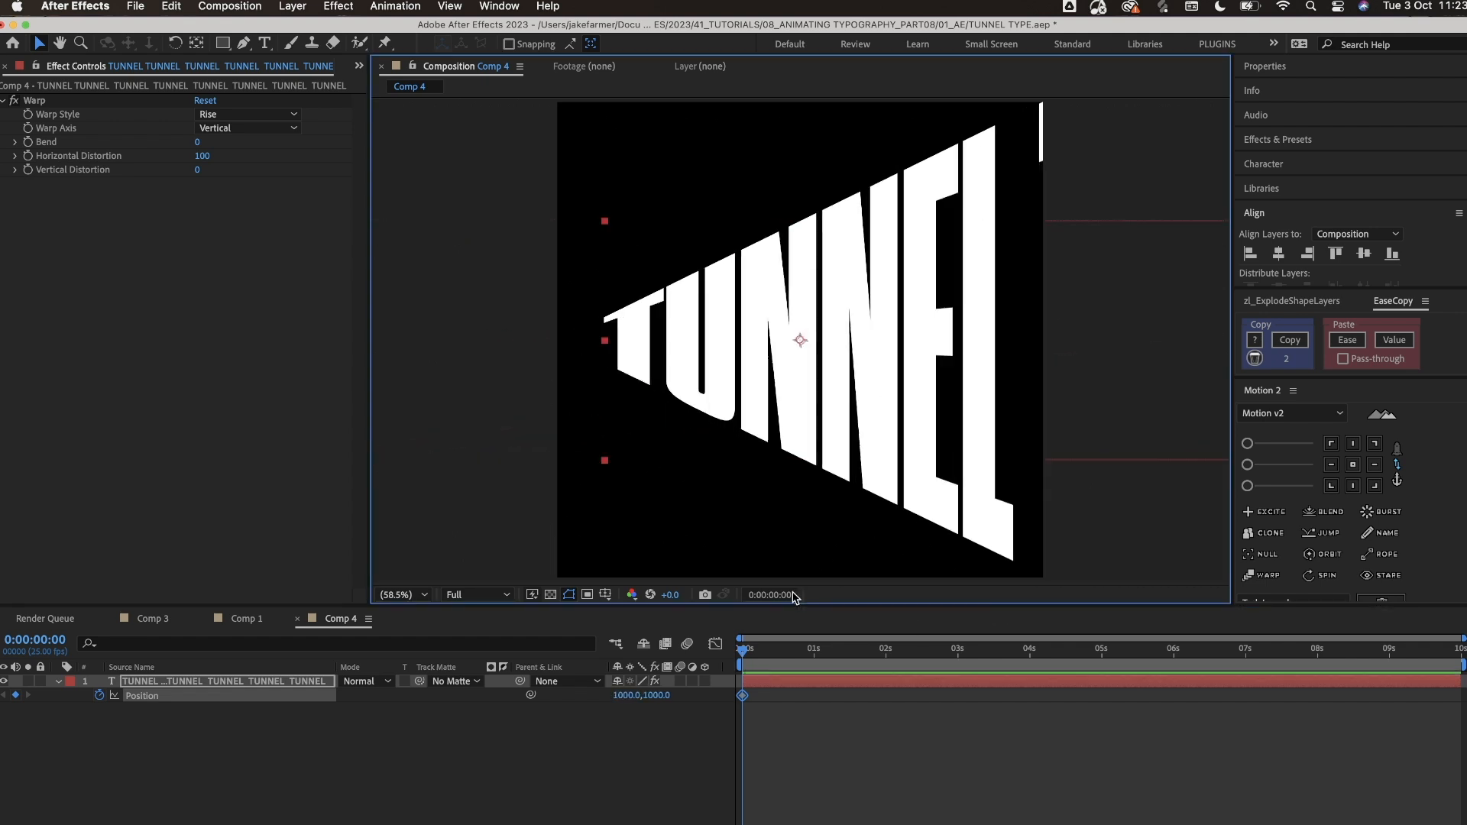
# Step: At 5 s, slide the text left to create the ending Position keyframe
pyautogui.click(1101, 649)
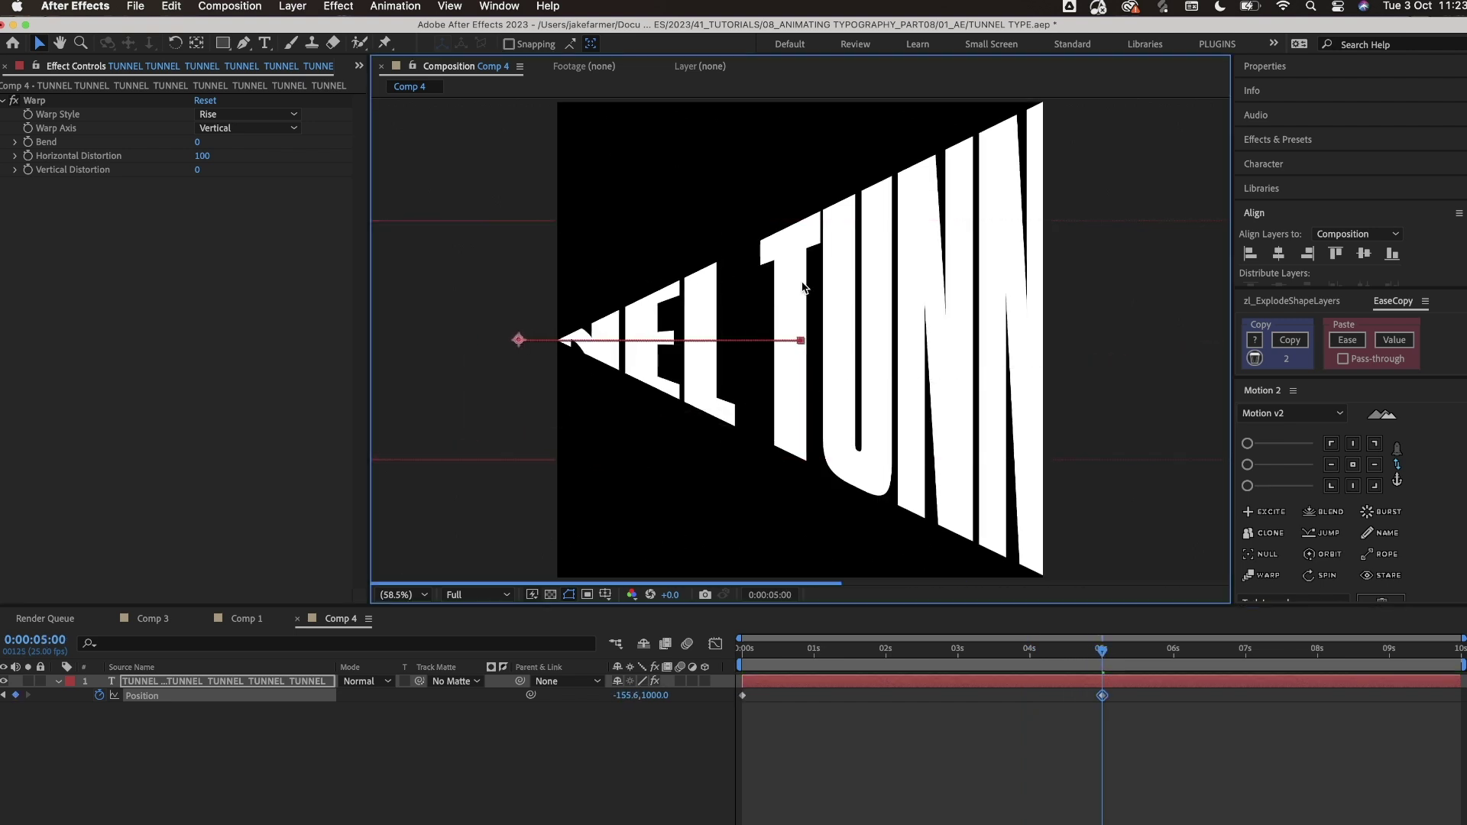
pyautogui.moveTo(519, 339); pyautogui.dragTo(428, 339)
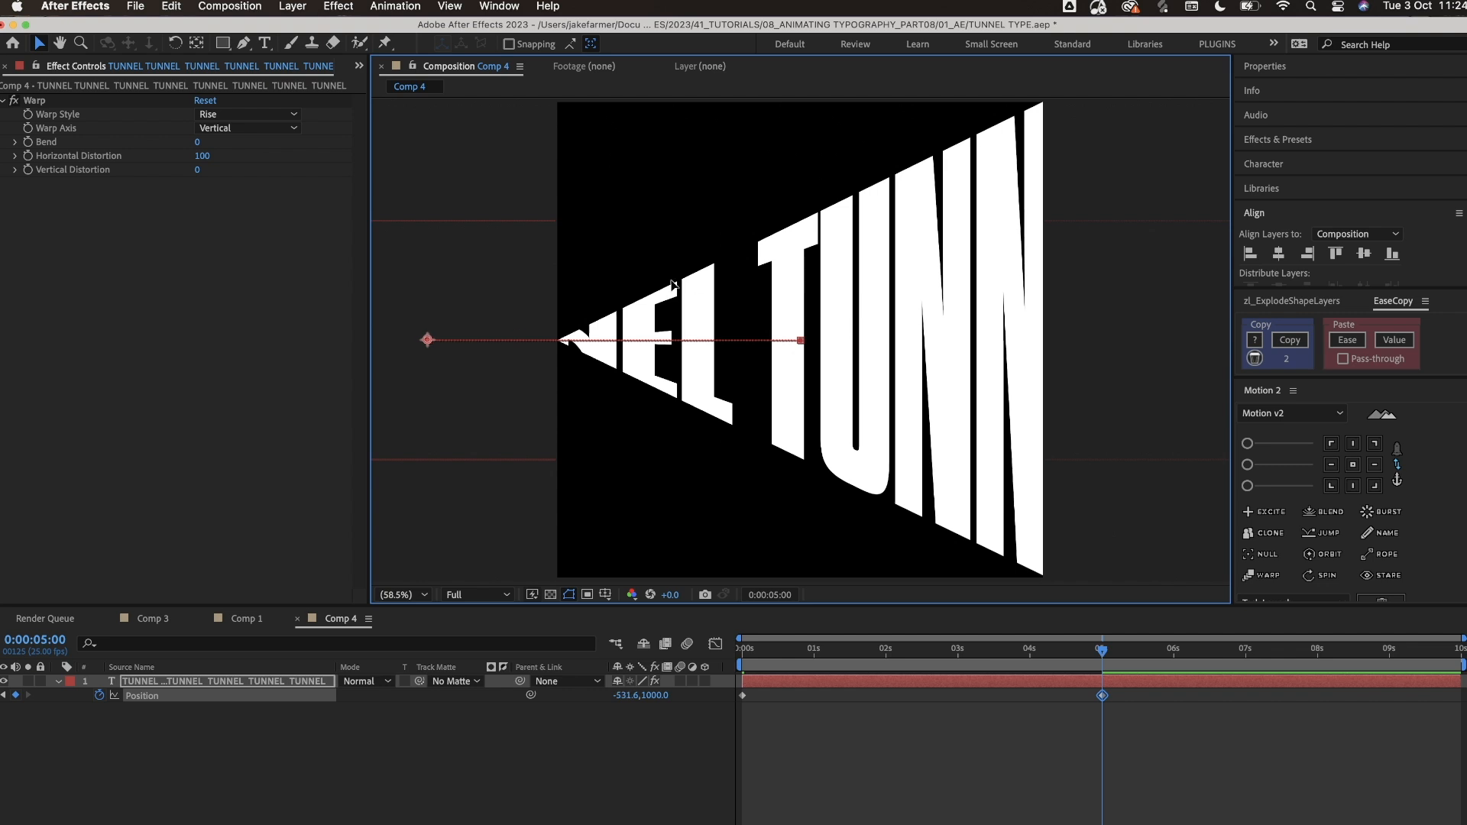
pyautogui.moveTo(425, 339); pyautogui.dragTo(374, 339)
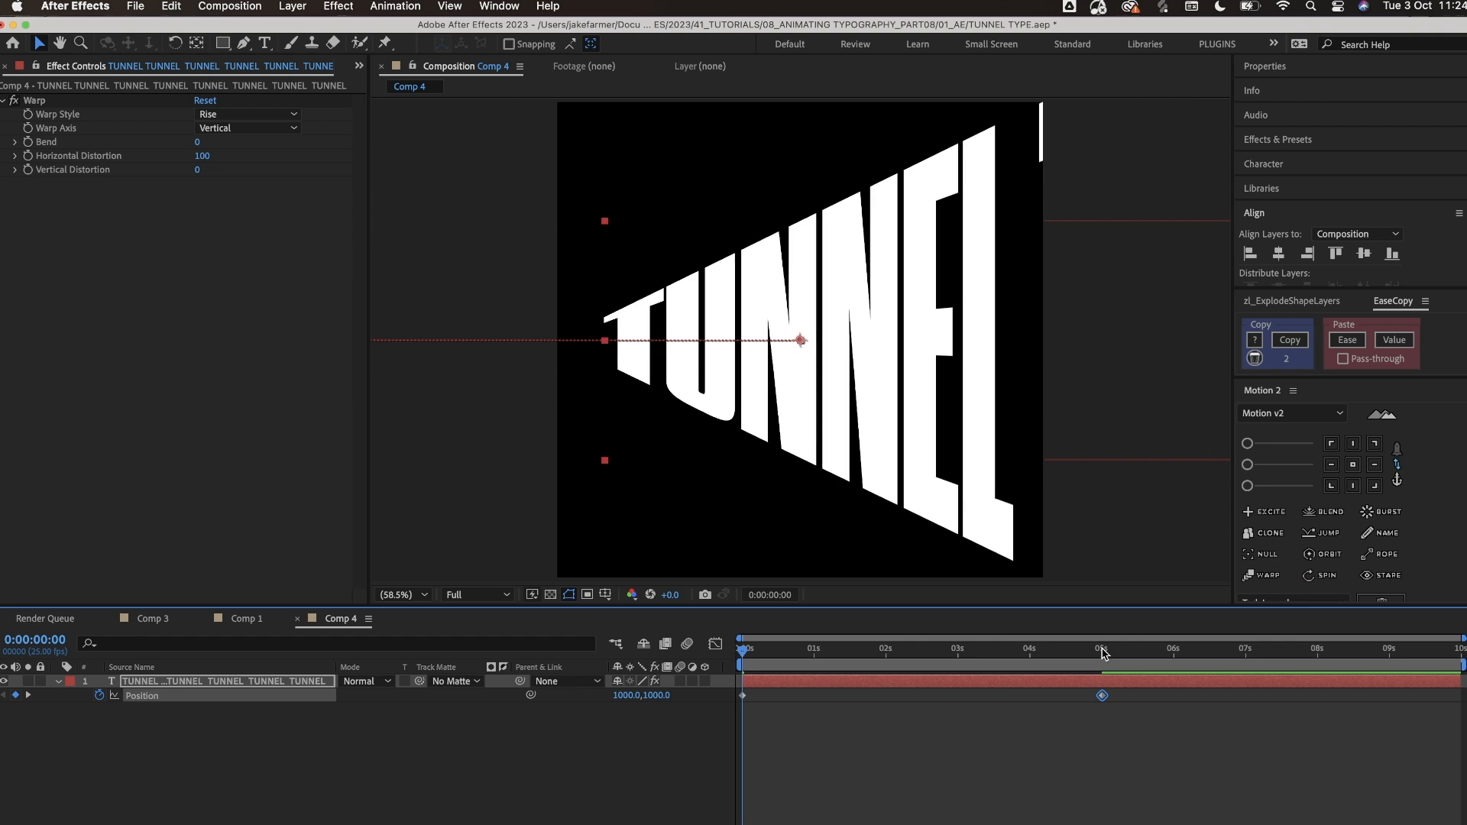
# Step: End the work area at 5 s and preview the scrolling text
pyautogui.click(1101, 647)
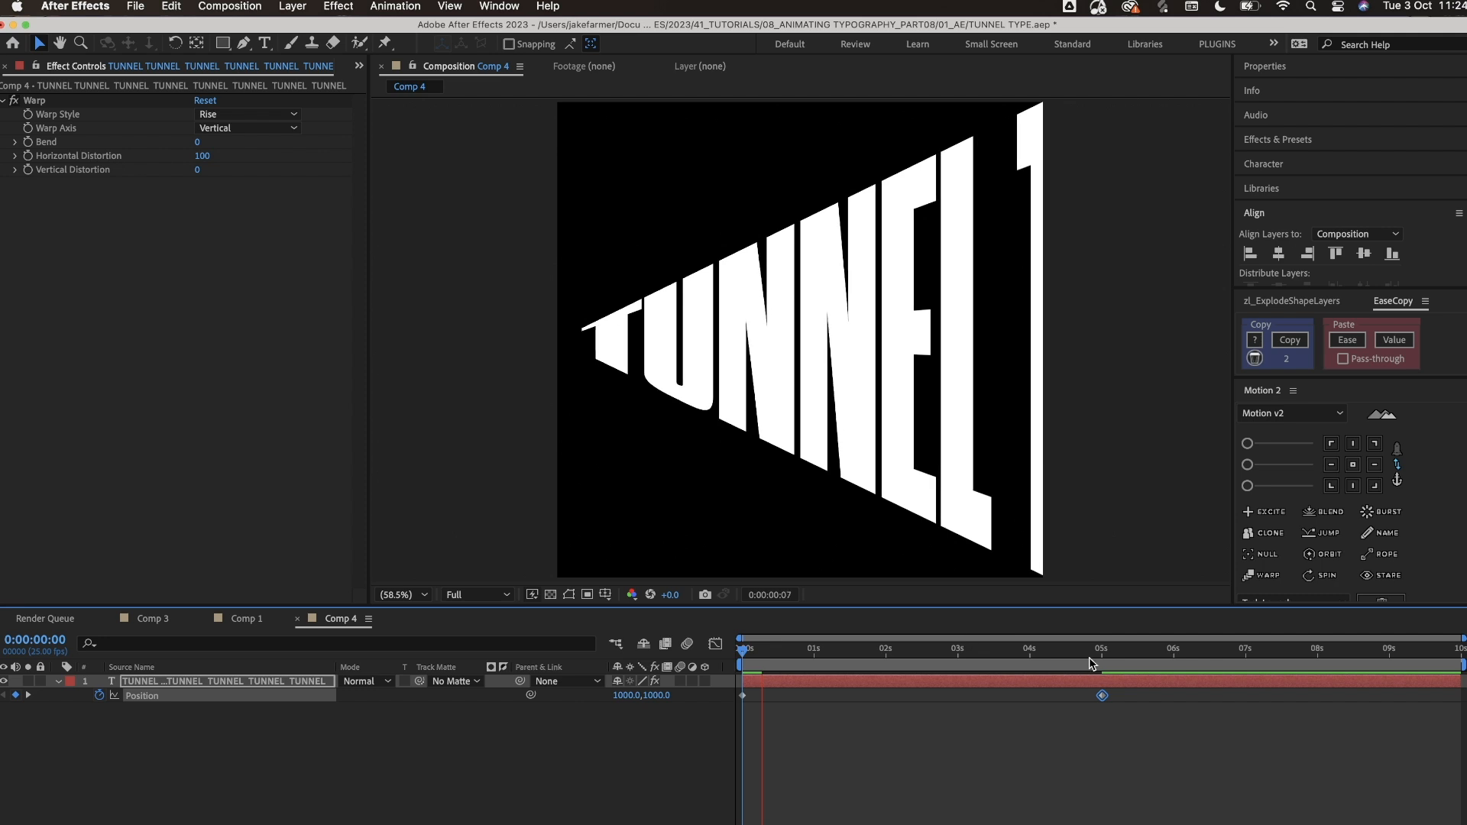
pyautogui.click(1100, 647)
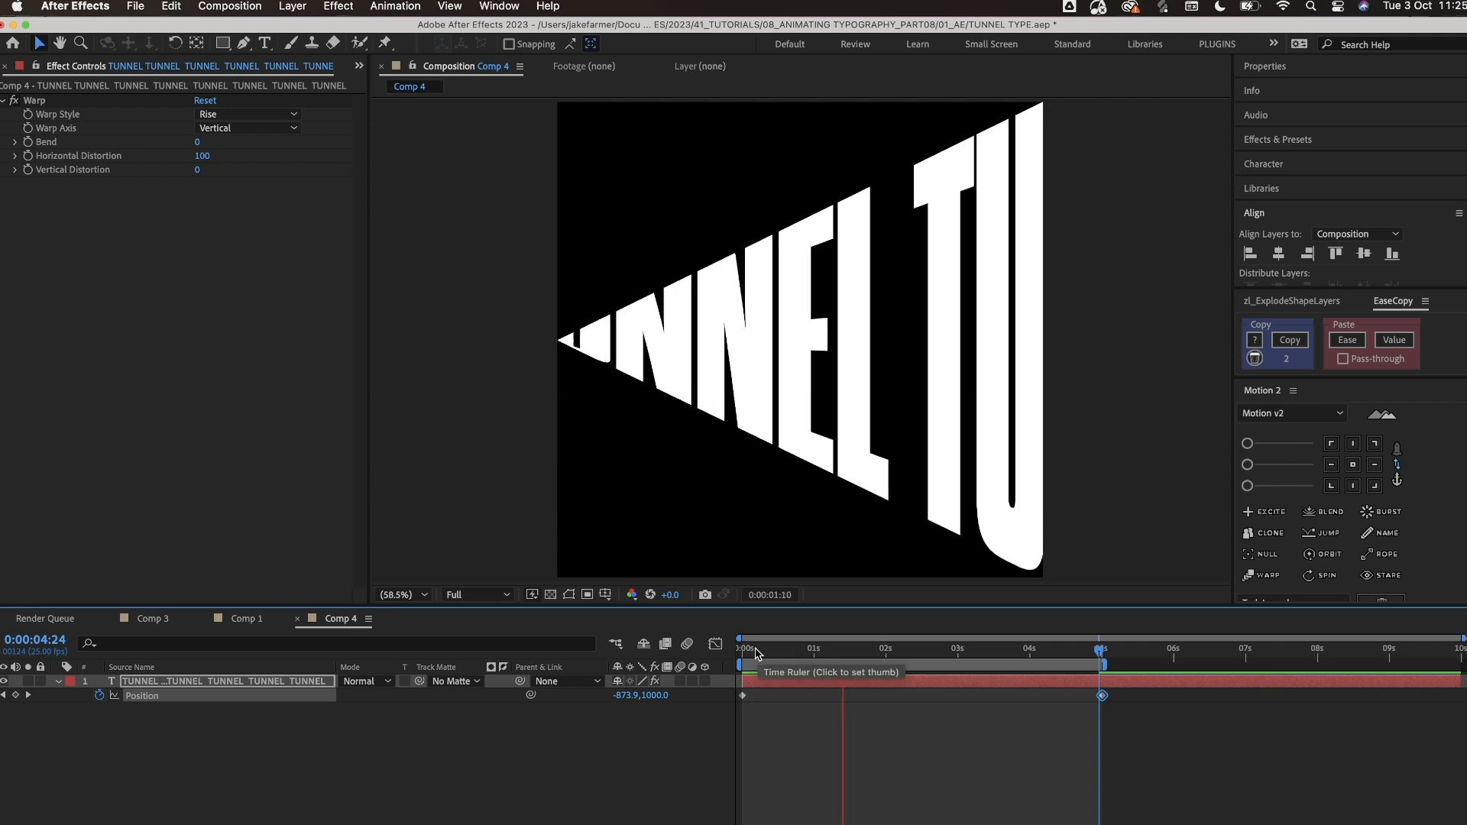
pyautogui.click(743, 649)
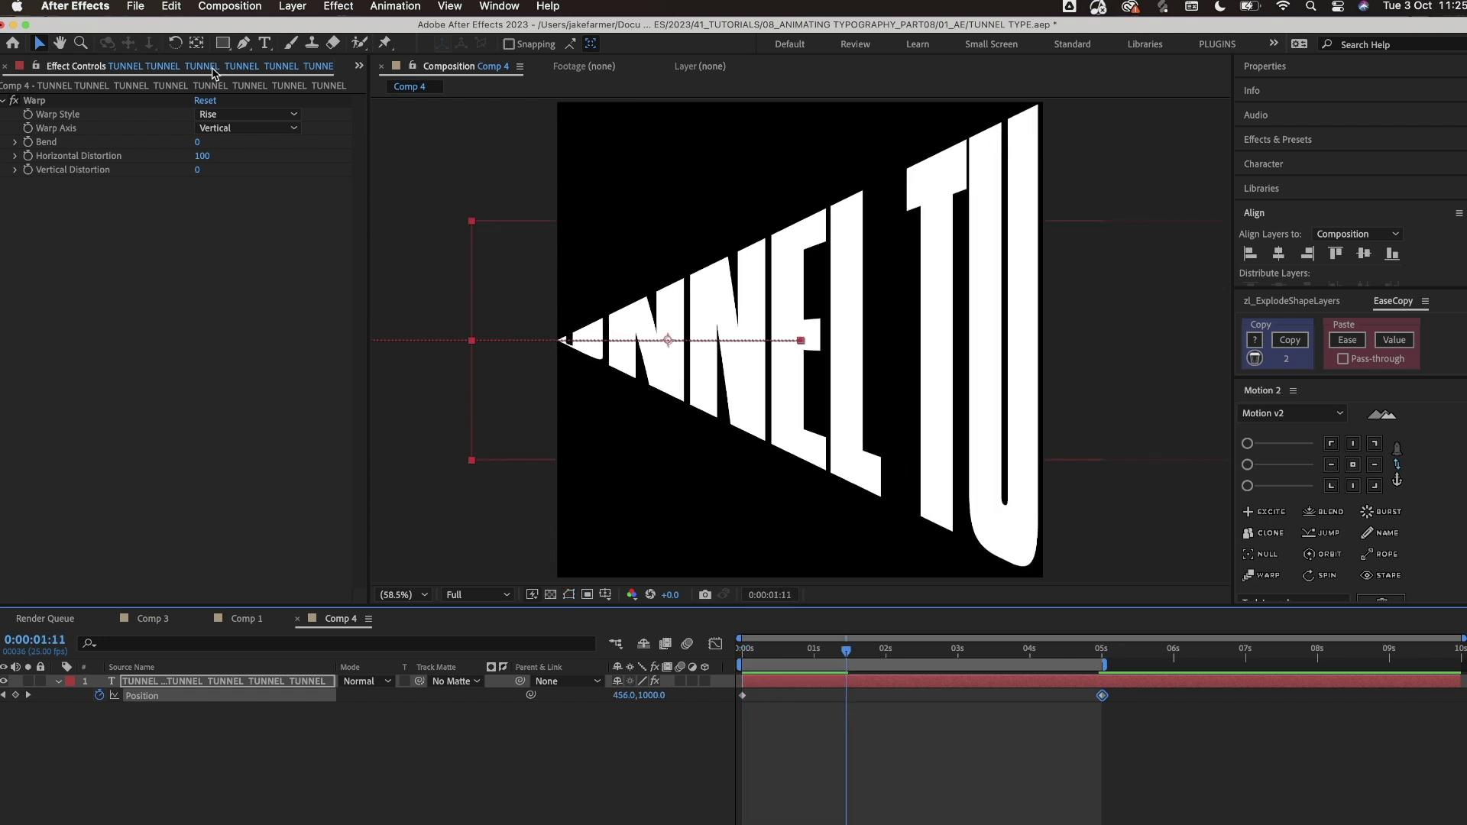
pyautogui.click(358, 66)
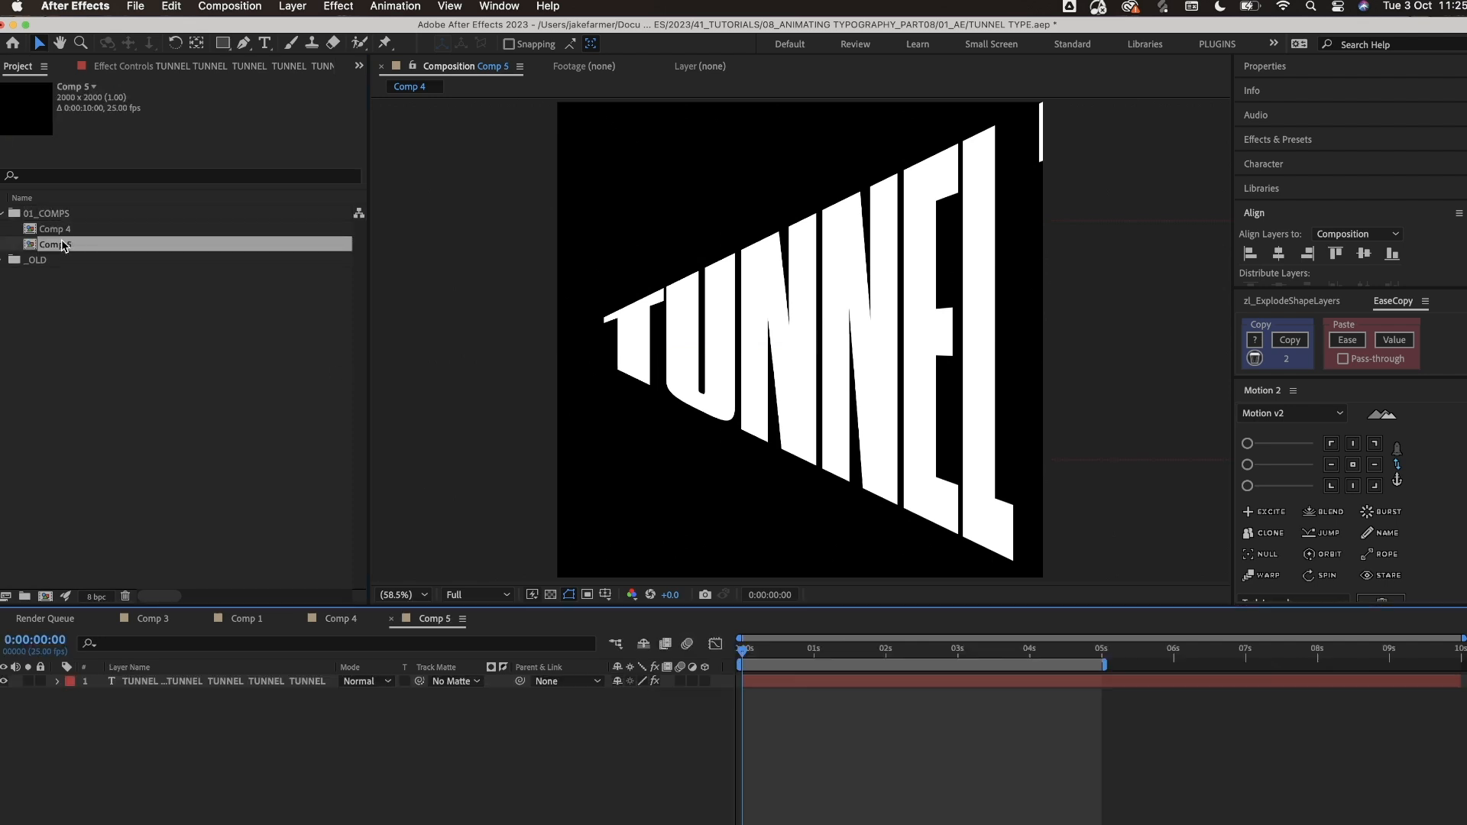
# Step: Rename the two wall comps RIGHT WALL and LEFT WALL
pyautogui.click(54, 230)
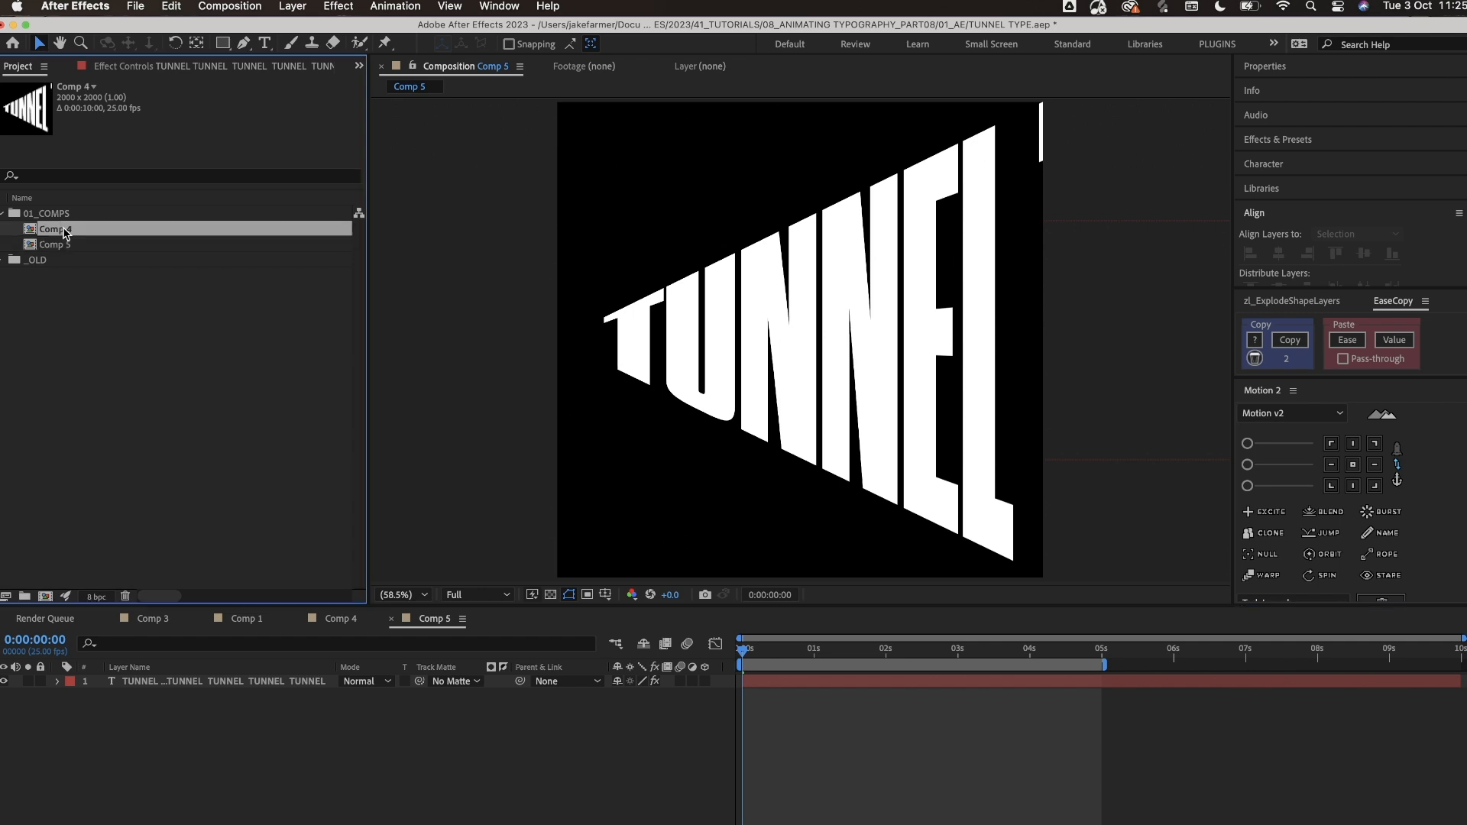
pyautogui.doubleClick(53, 230)
pyautogui.write('RIGHT WALL')
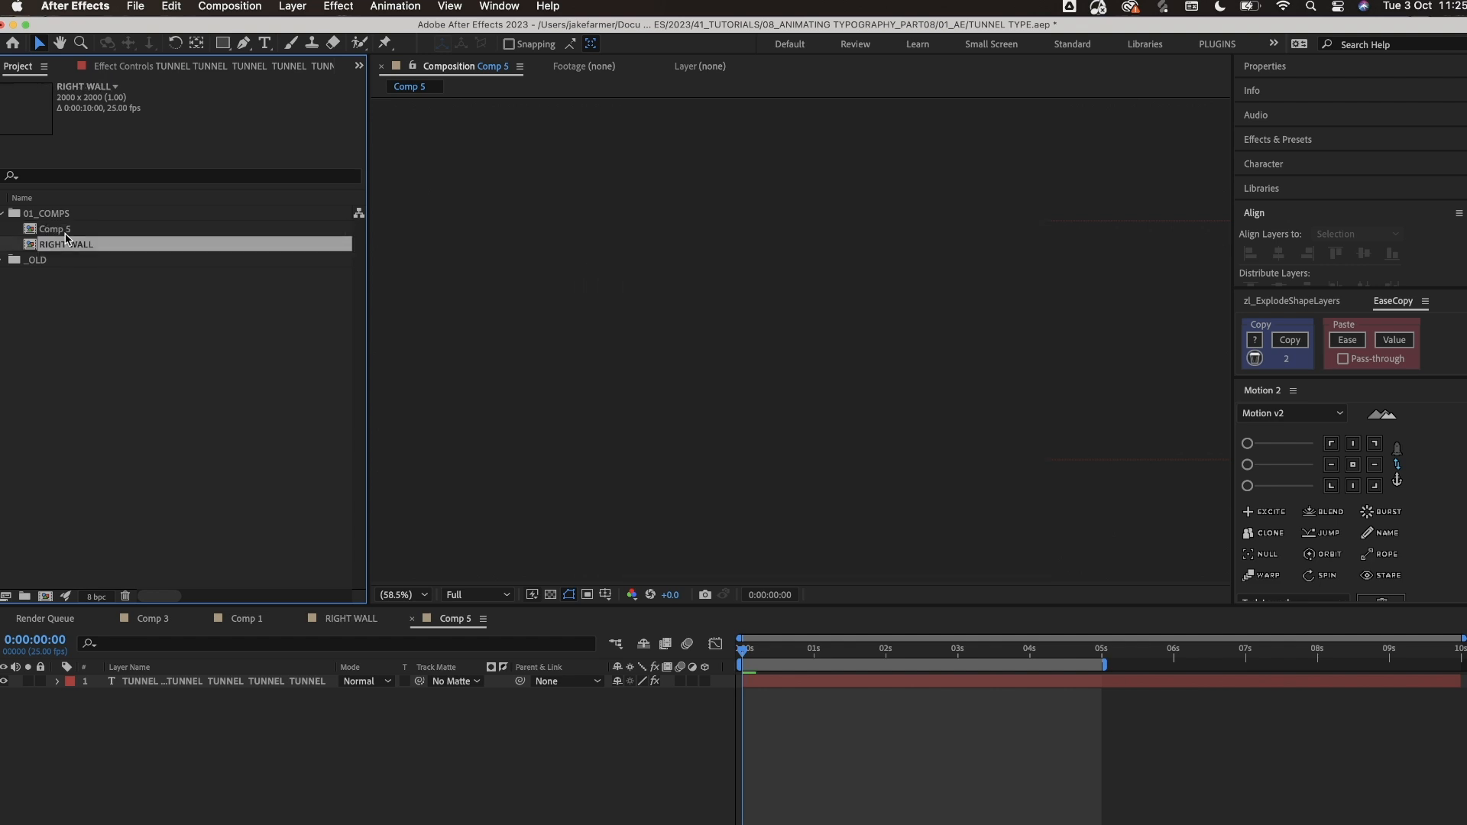
pyautogui.doubleClick(53, 228)
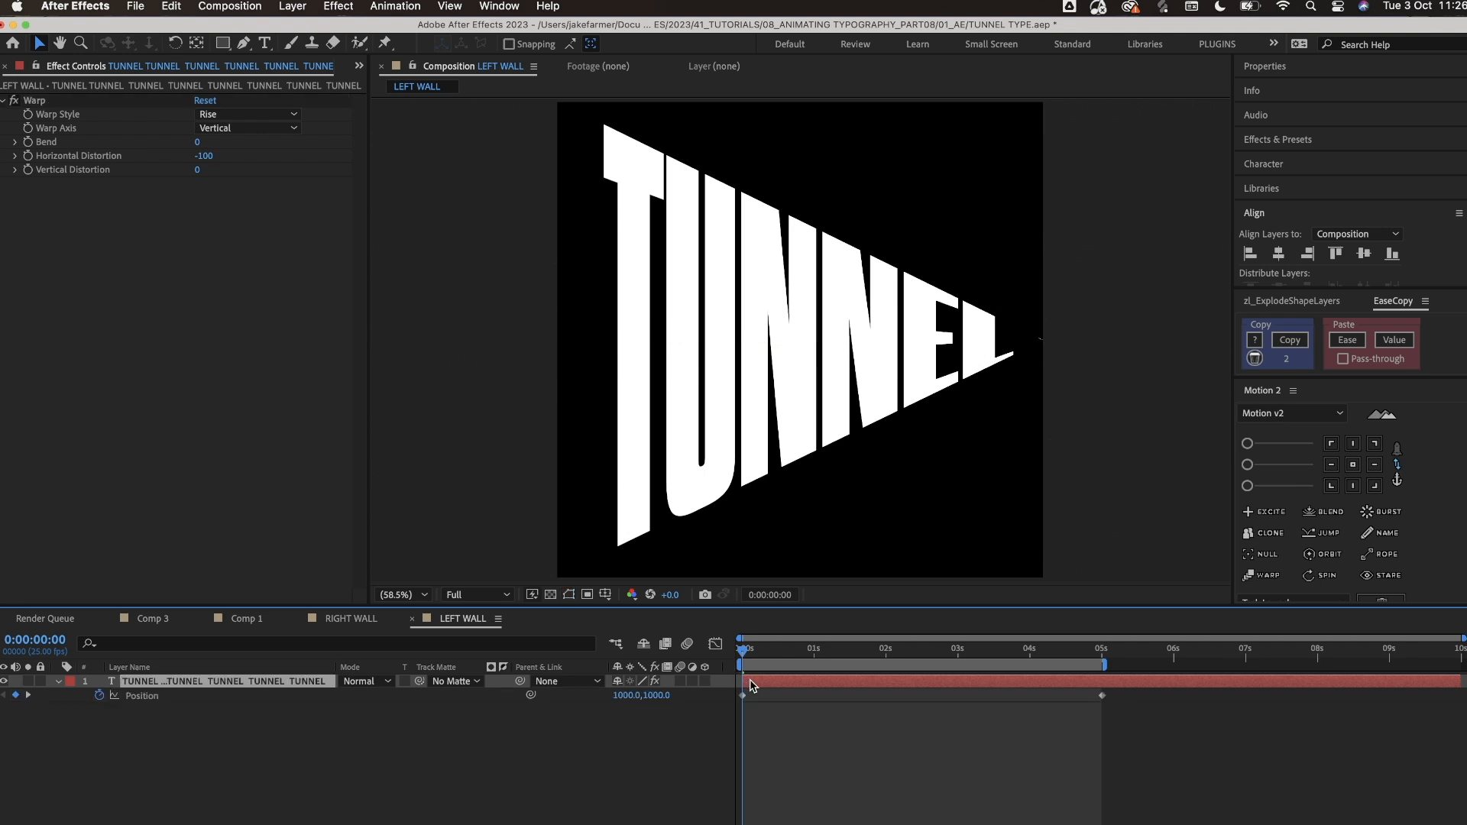
# Step: Scrub the LEFT WALL timeline to check the mirrored text scrolling
pyautogui.click(820, 648)
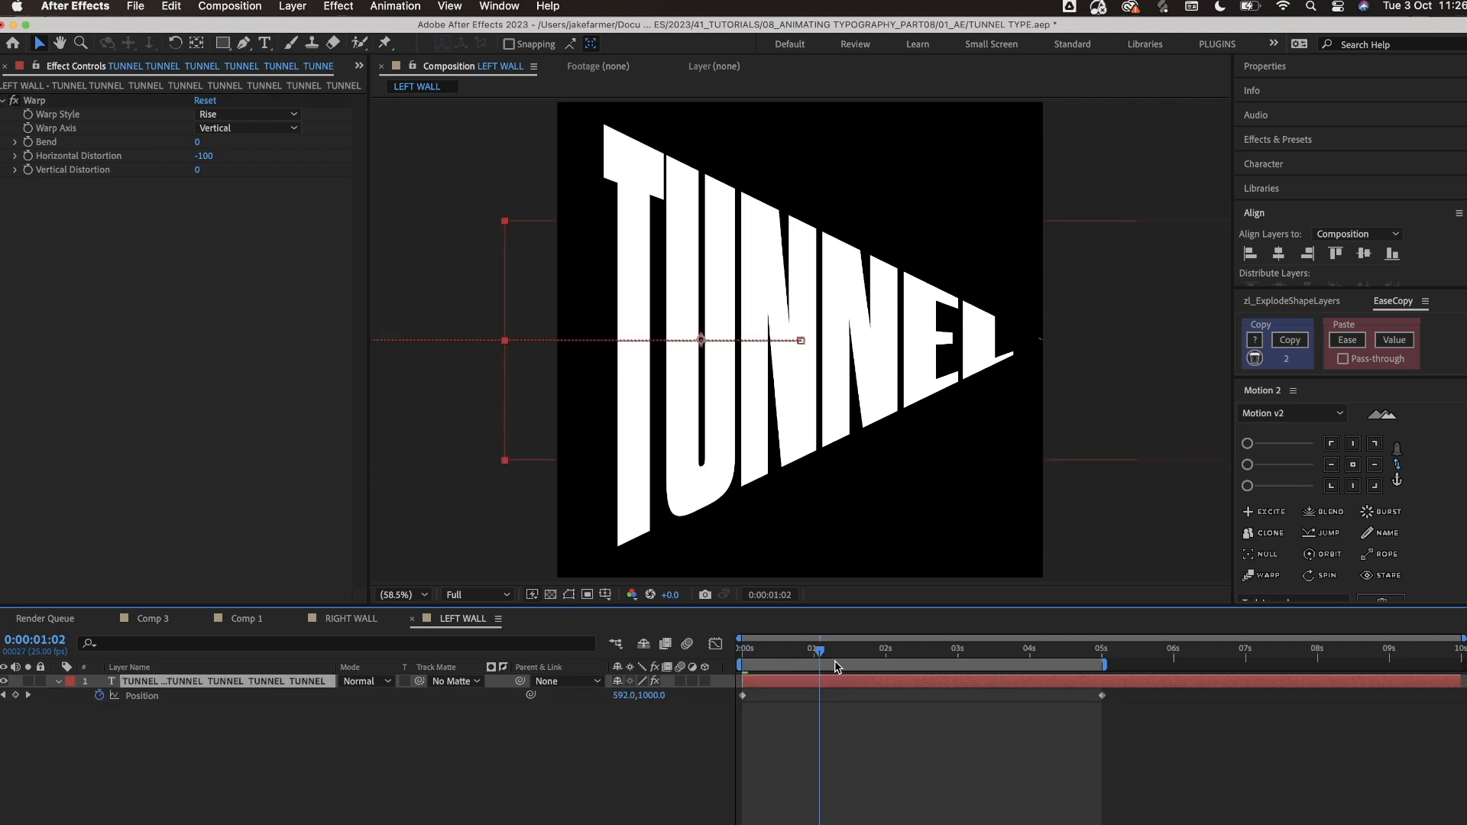
pyautogui.click(830, 647)
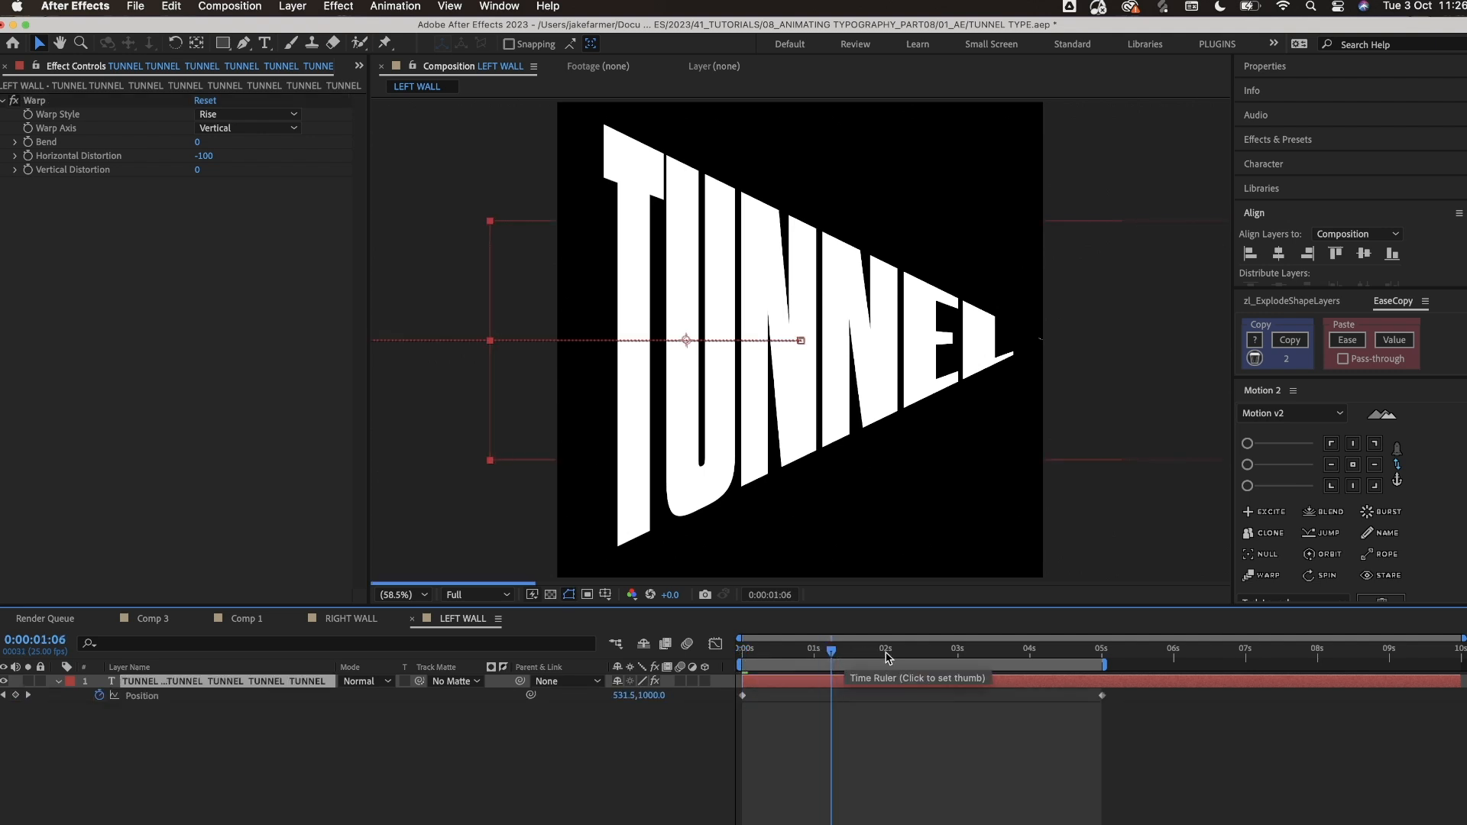
pyautogui.click(968, 647)
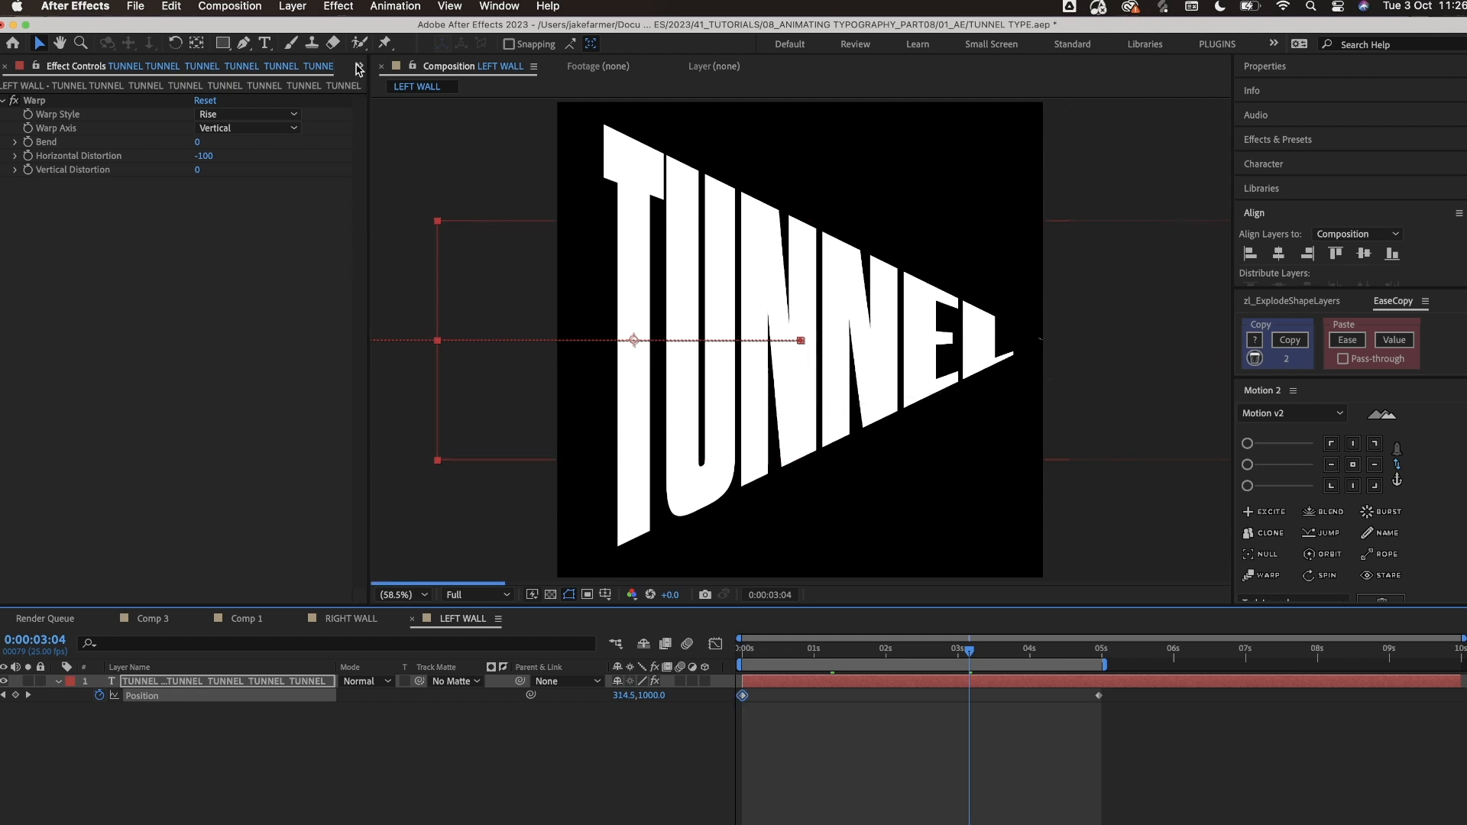
pyautogui.click(357, 69)
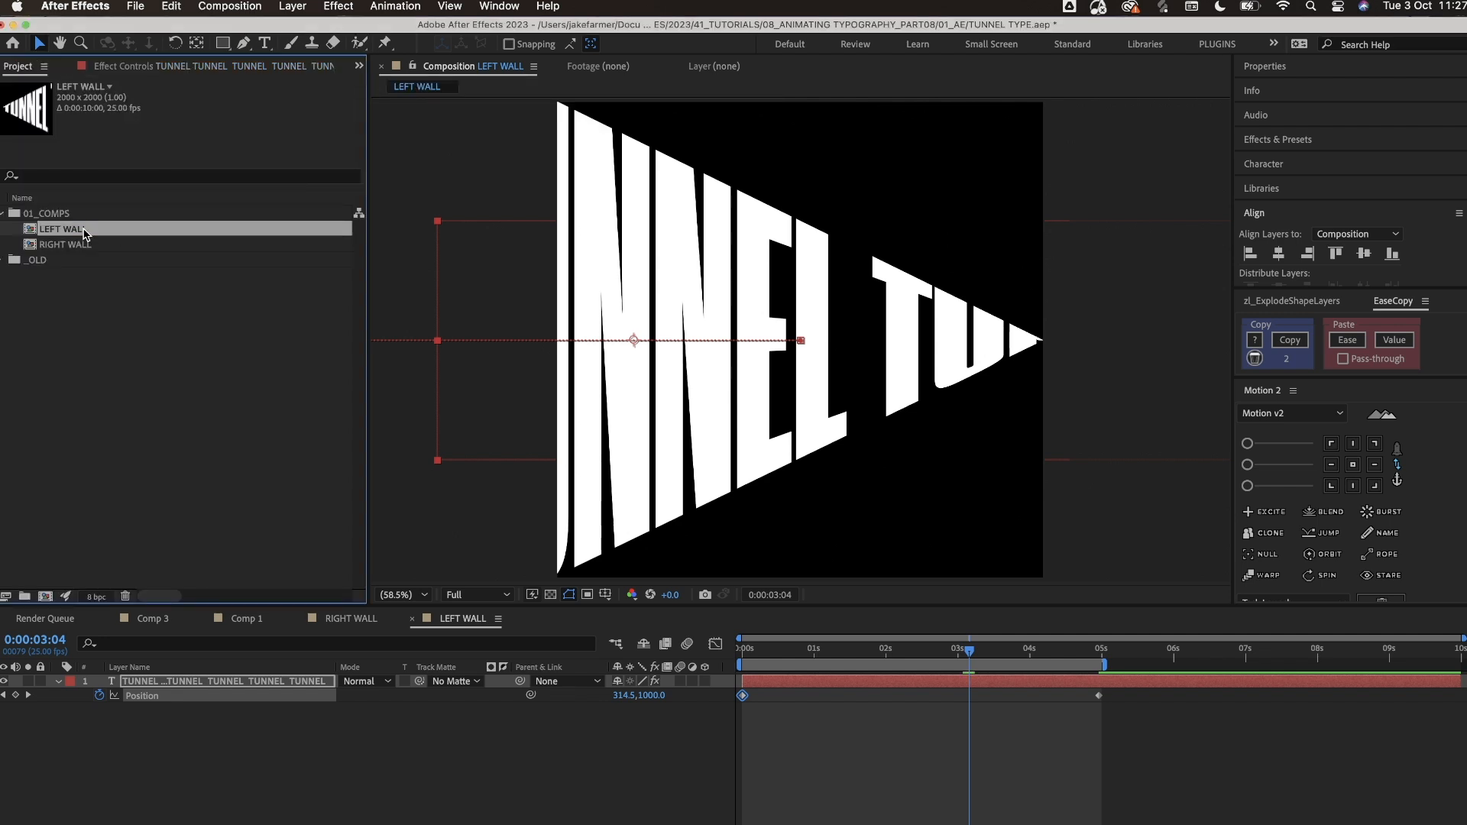
# Step: Create Comp 4 in 01_COMPS at 2000×2000, 25 fps, 10 s
pyautogui.click(46, 212)
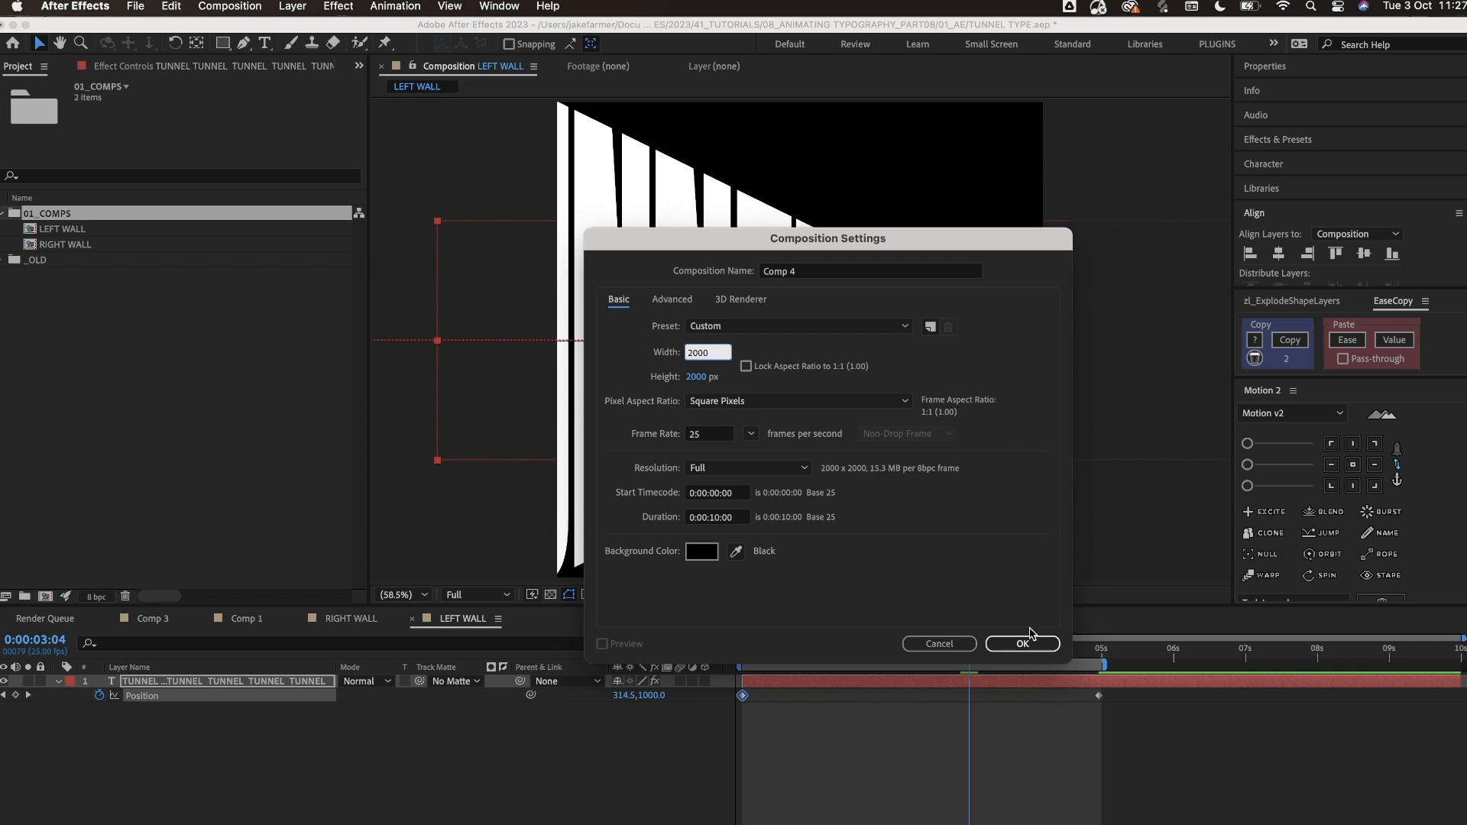
pyautogui.click(1021, 644)
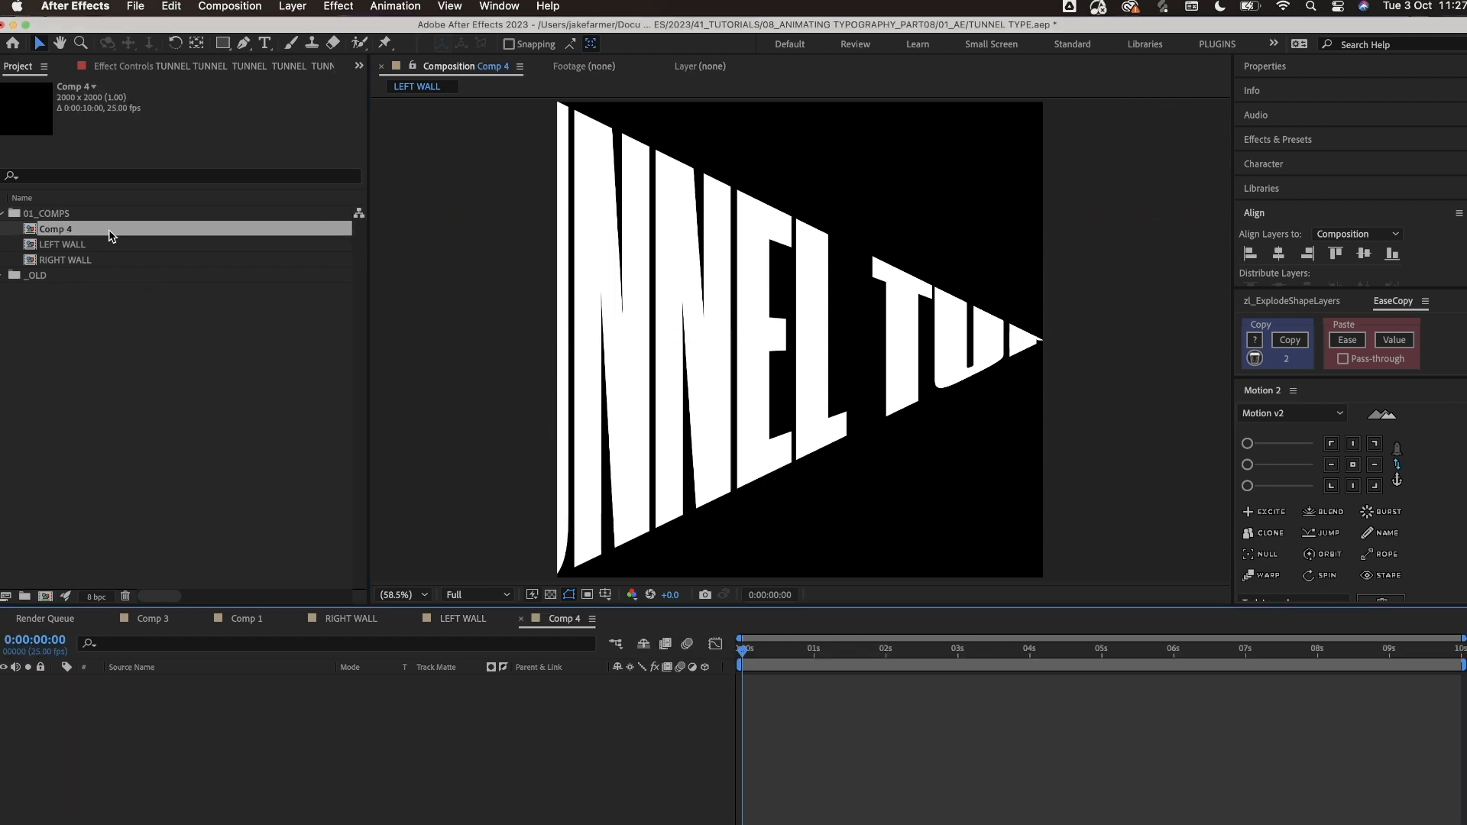
# Step: Add LEFT WALL to Comp 4, anchor it left, duplicate it and scale to 50%
pyautogui.click(56, 228)
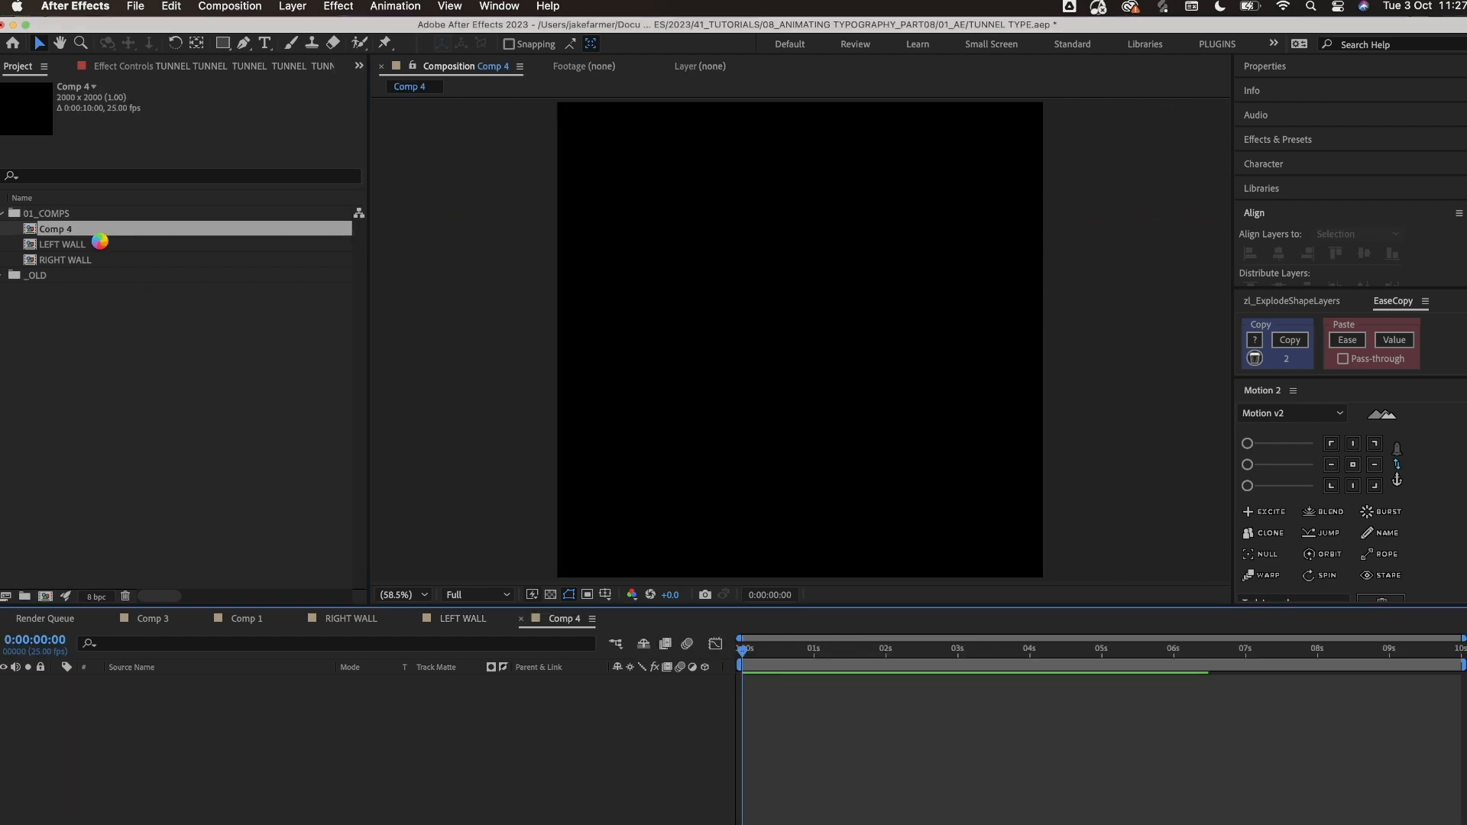
pyautogui.click(62, 244)
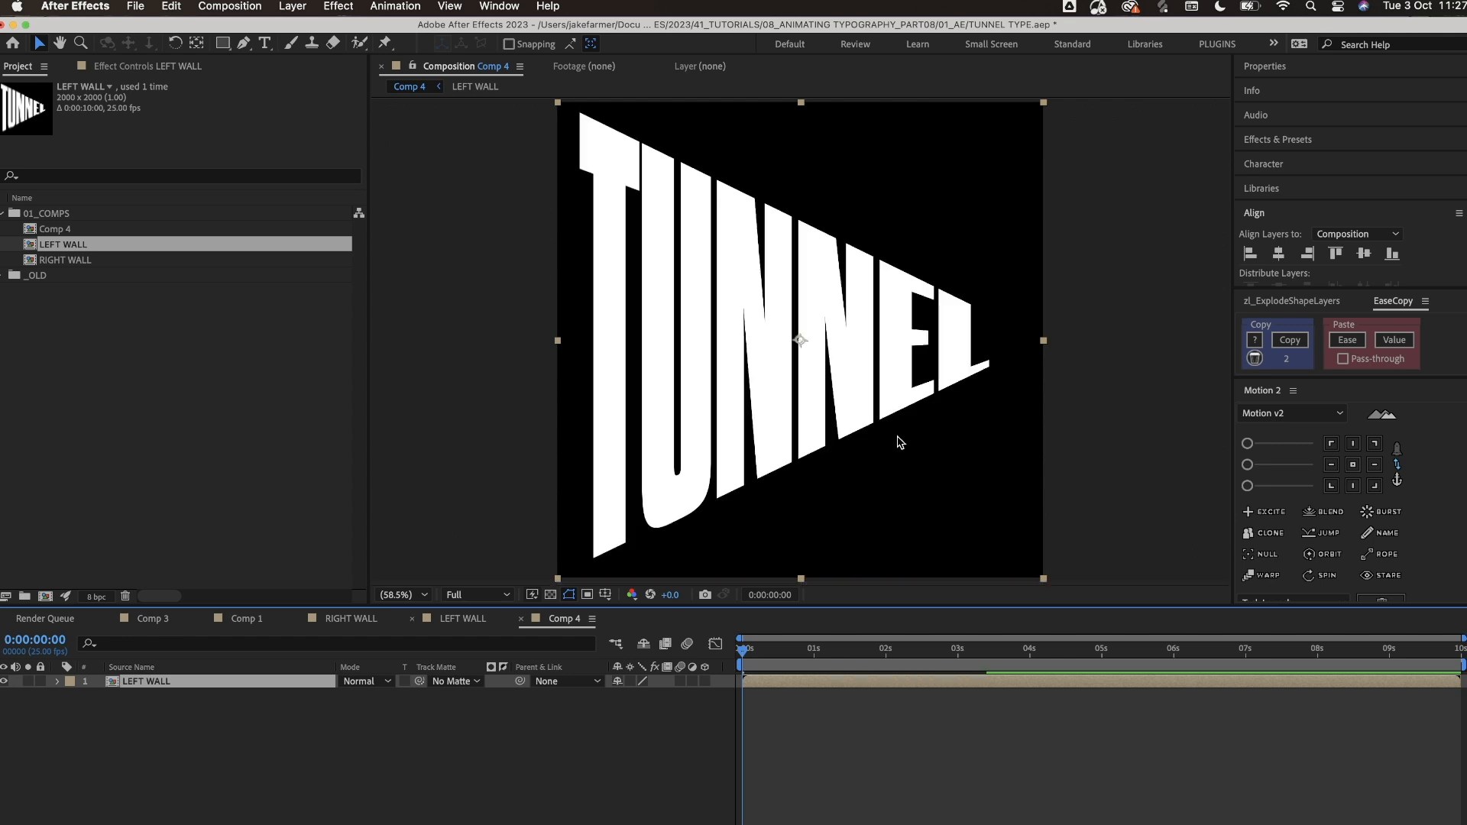
pyautogui.click(1332, 465)
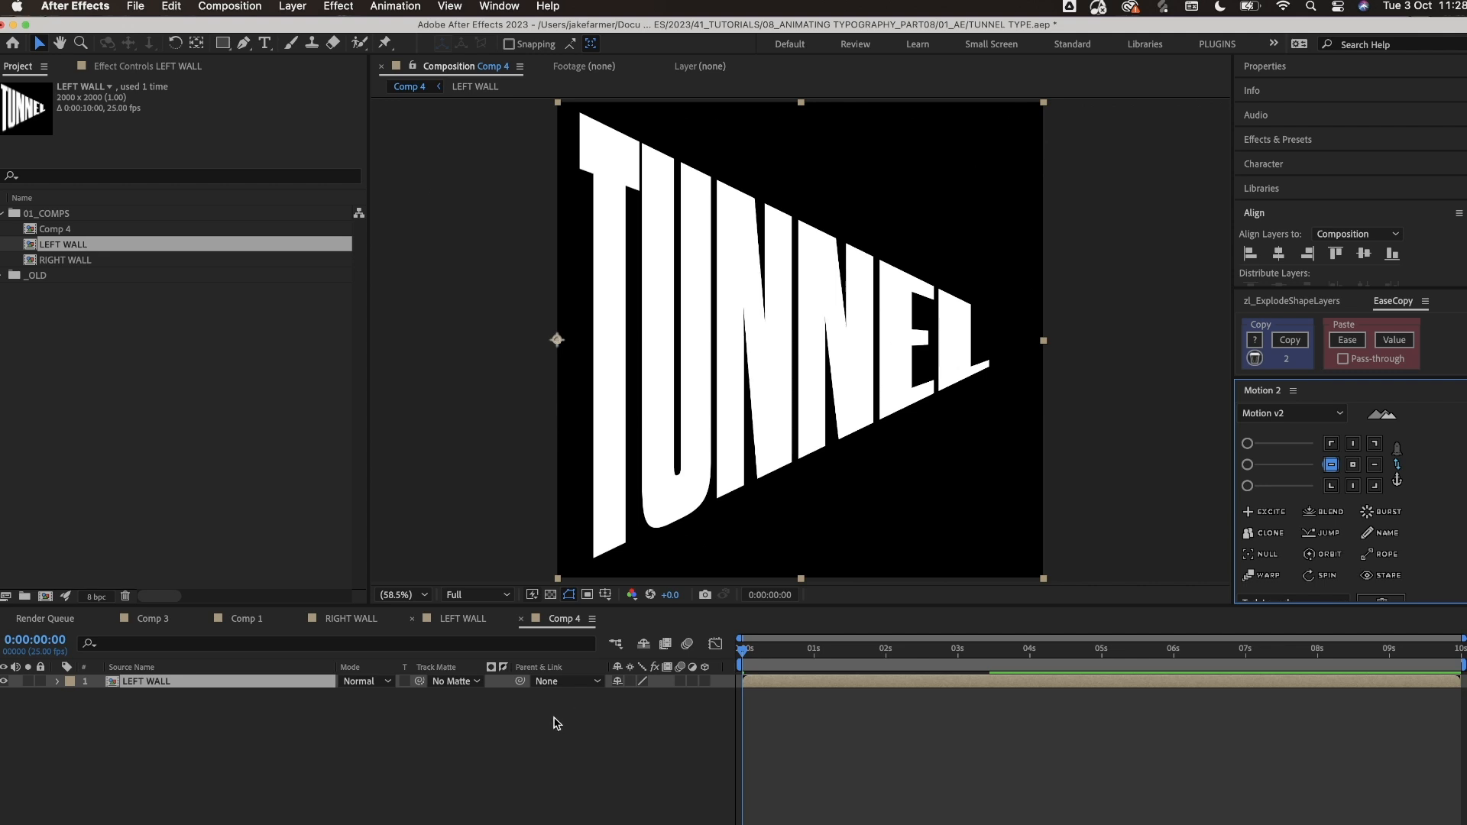
pyautogui.moveTo(381, 708)
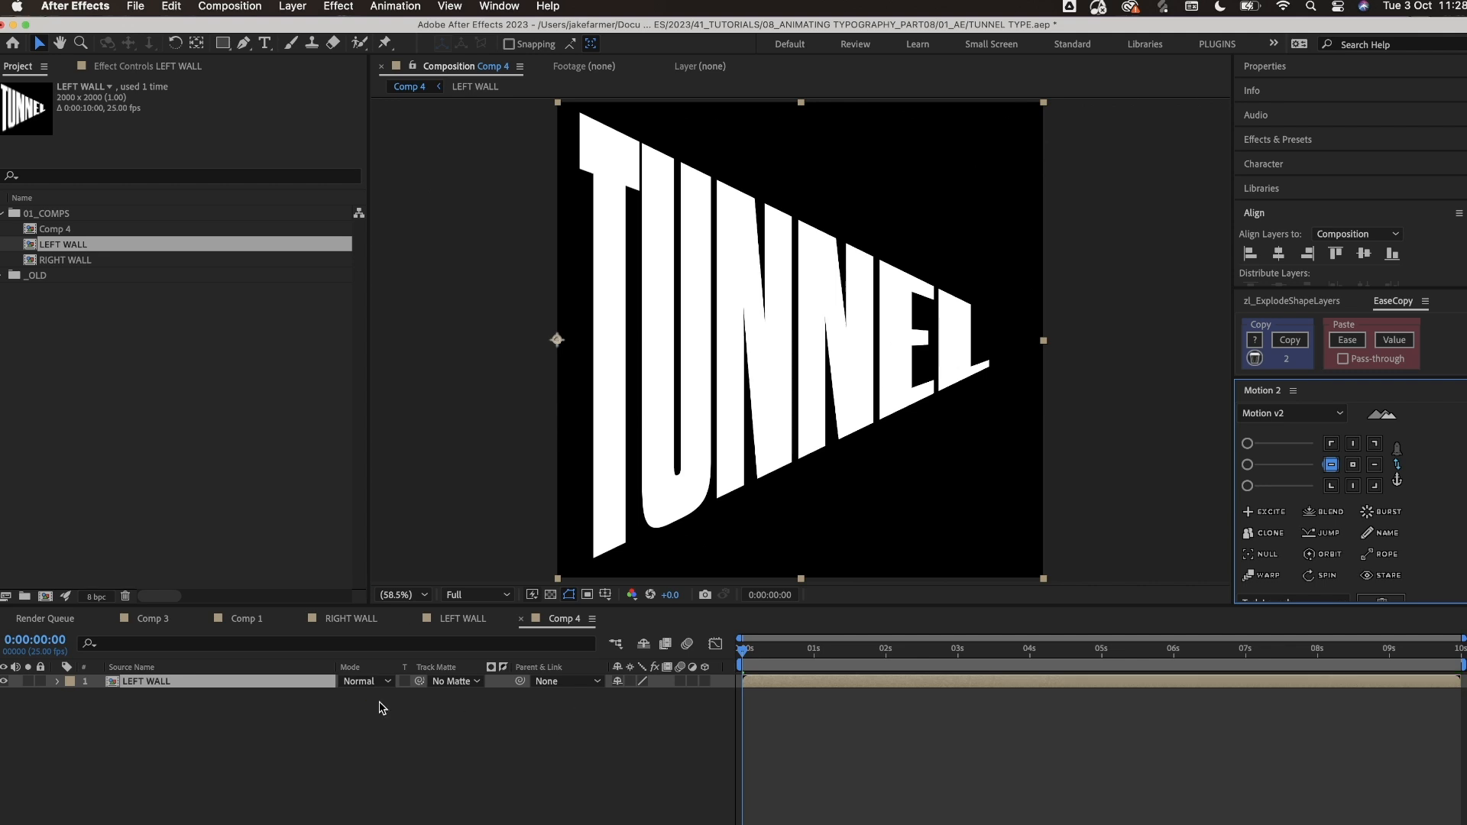
pyautogui.click(59, 681)
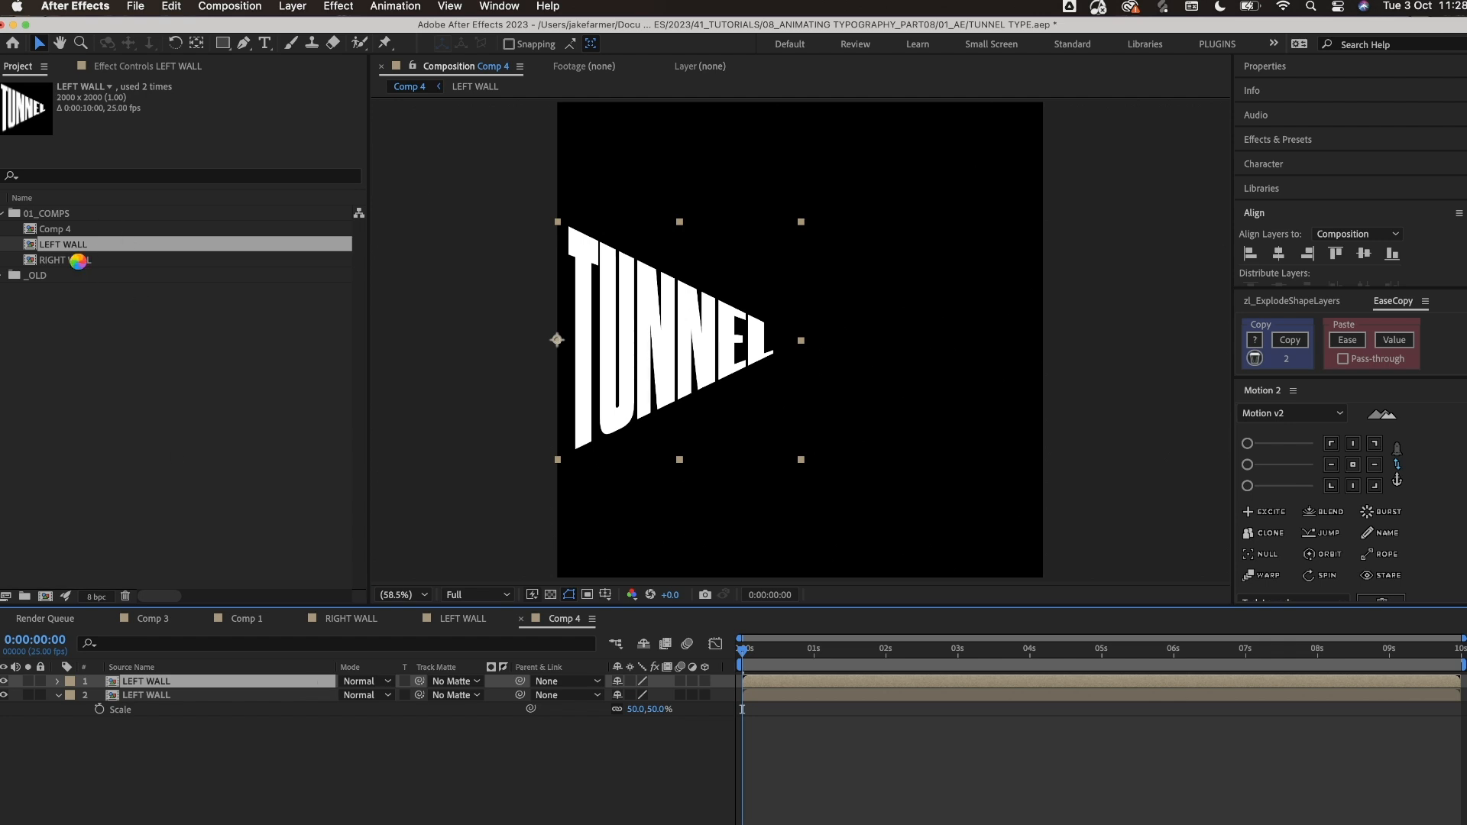
# Step: Replace the top layer's source with RIGHT WALL and reveal Scale on both layers
pyautogui.click(64, 259)
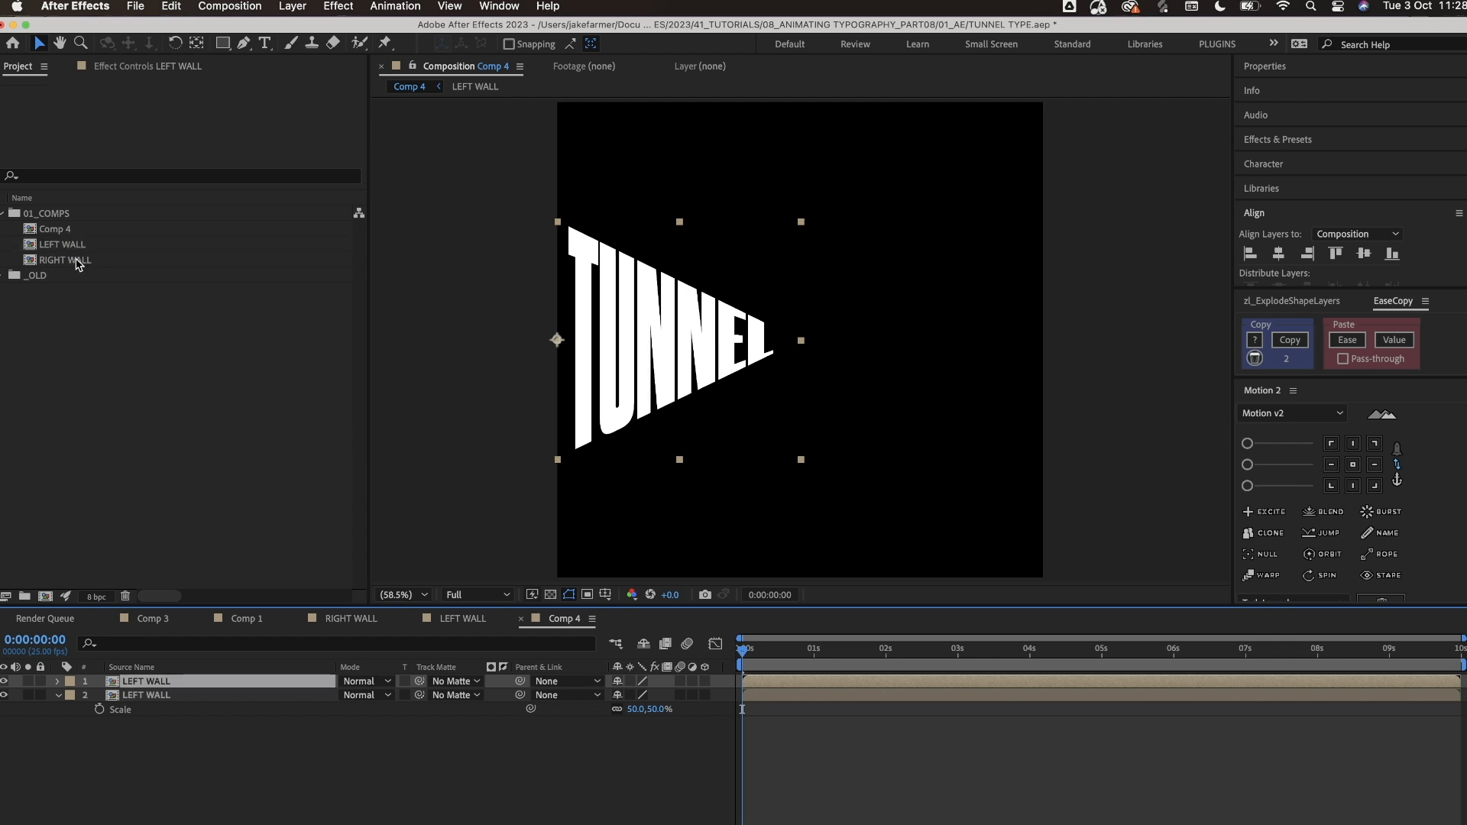
pyautogui.click(66, 259)
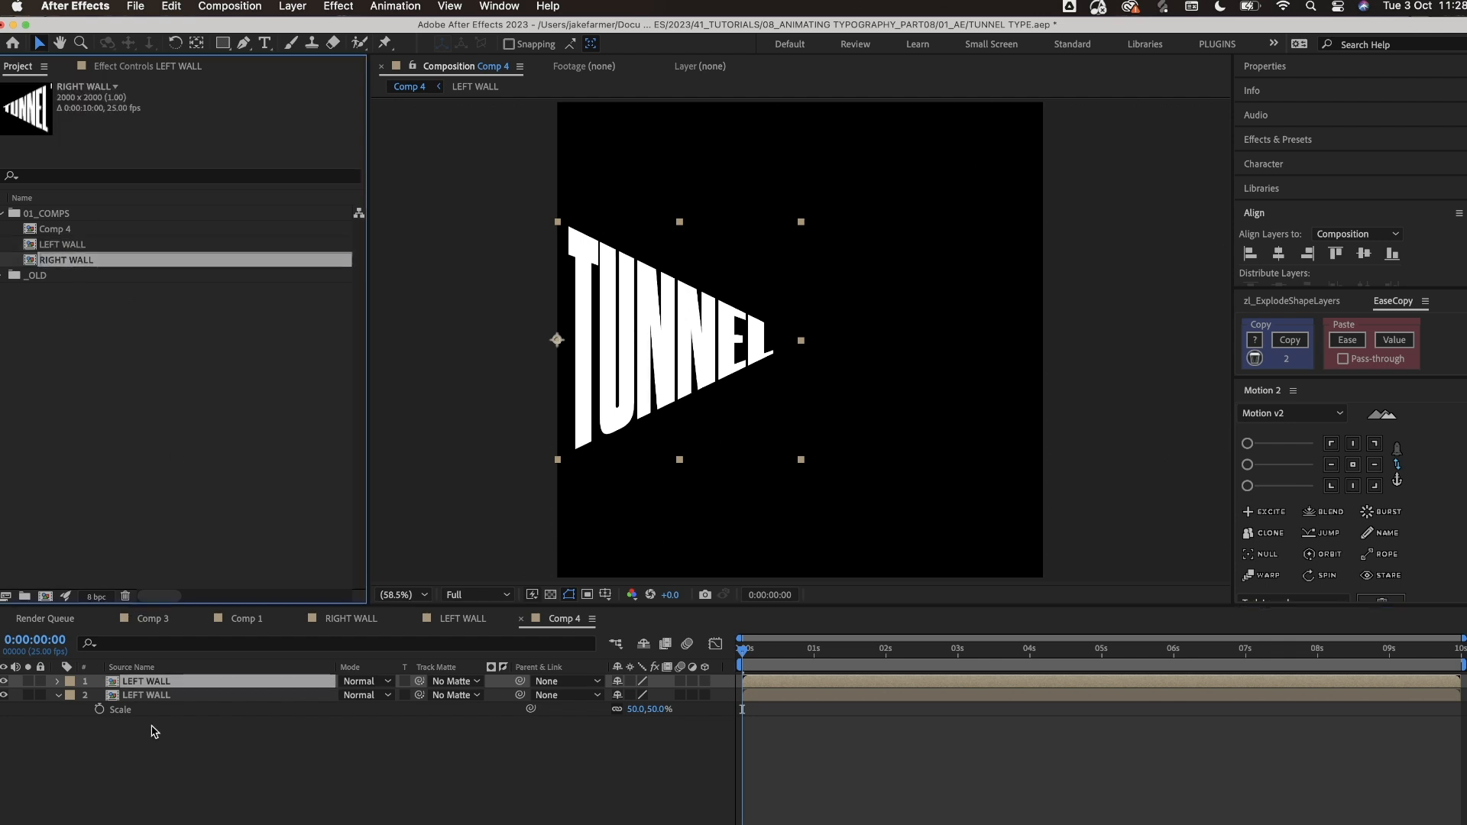
pyautogui.click(153, 680)
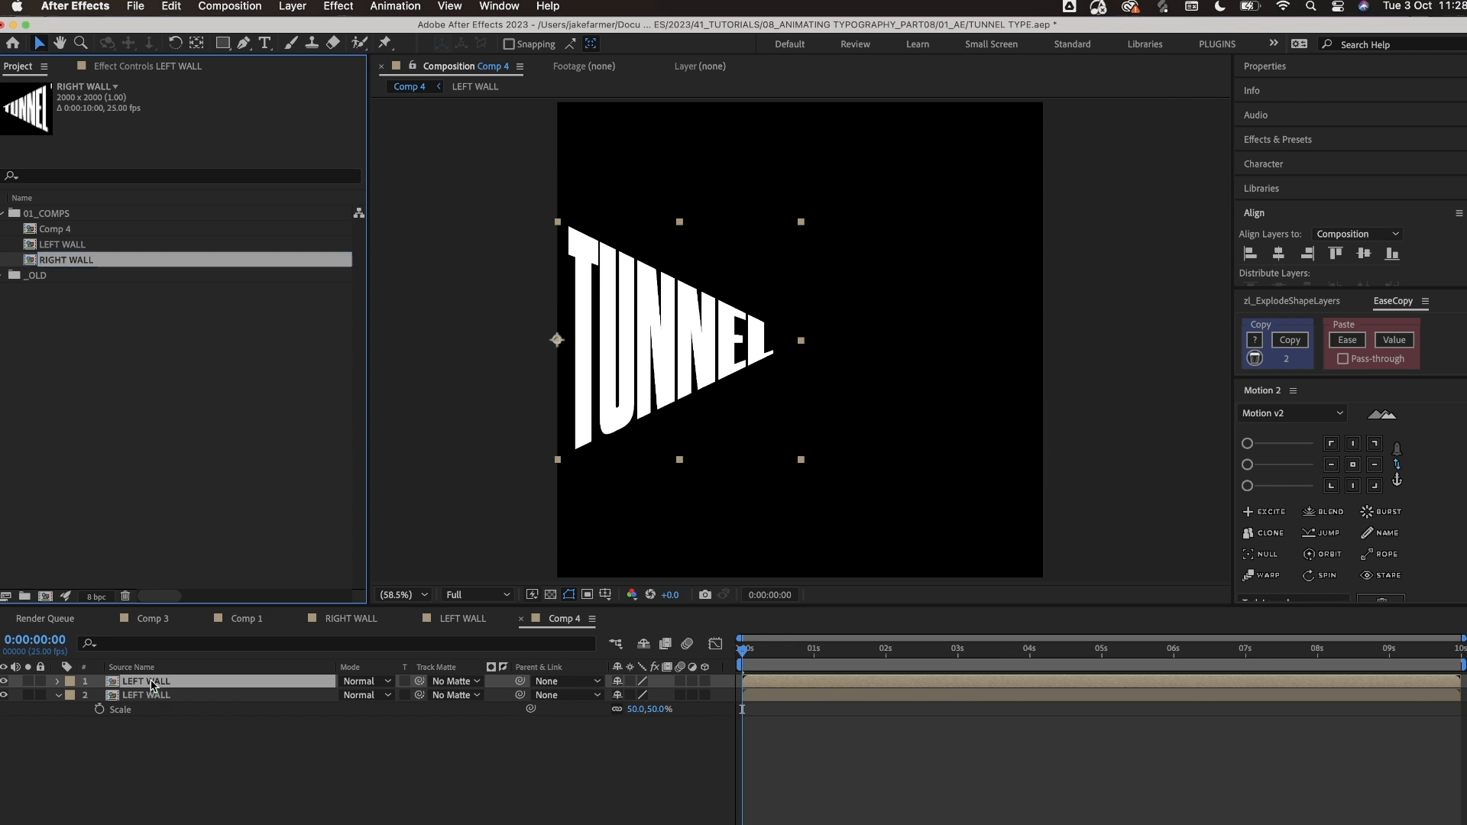
pyautogui.click(147, 680)
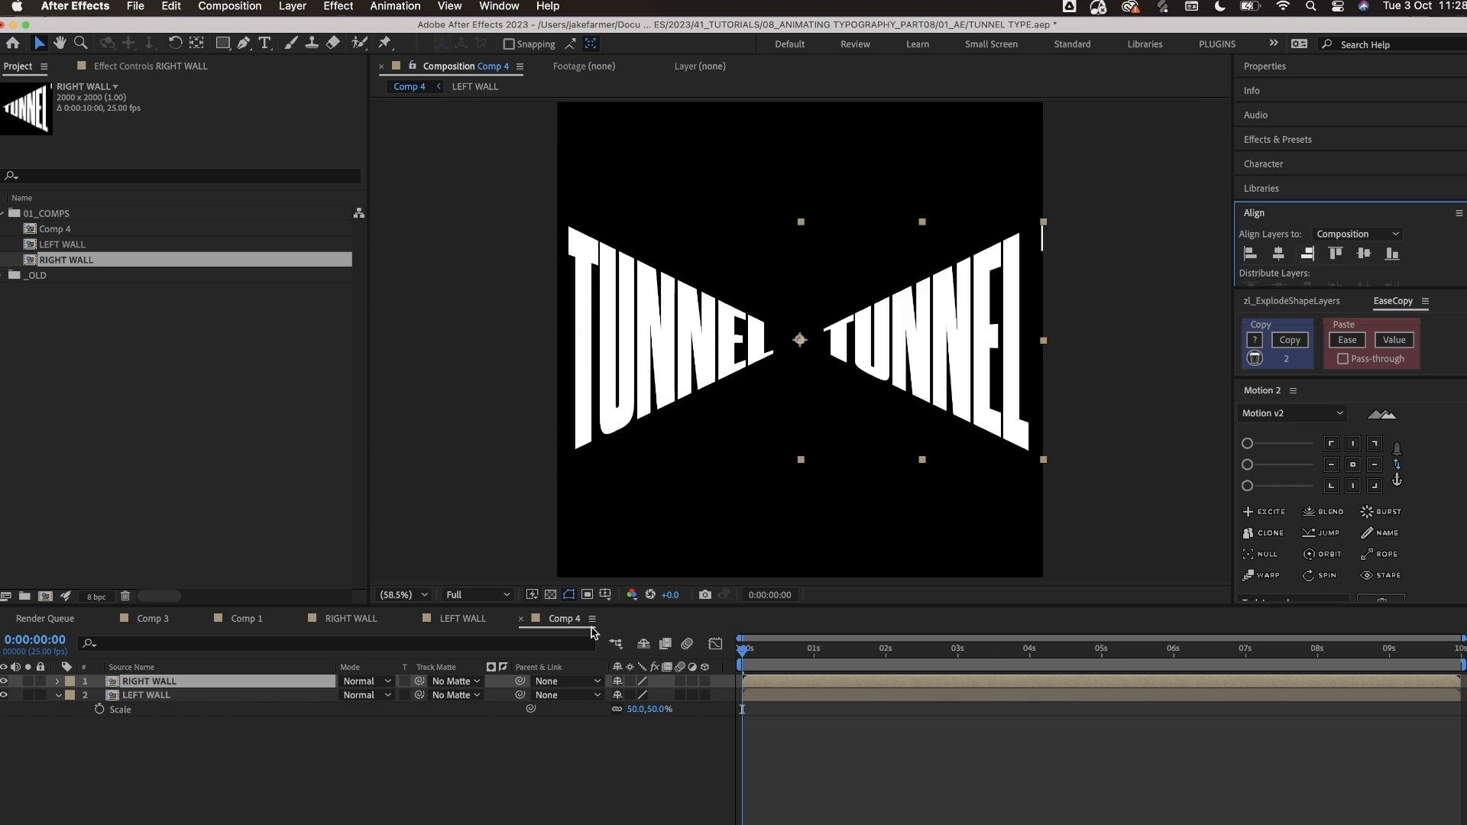
pyautogui.click(58, 680)
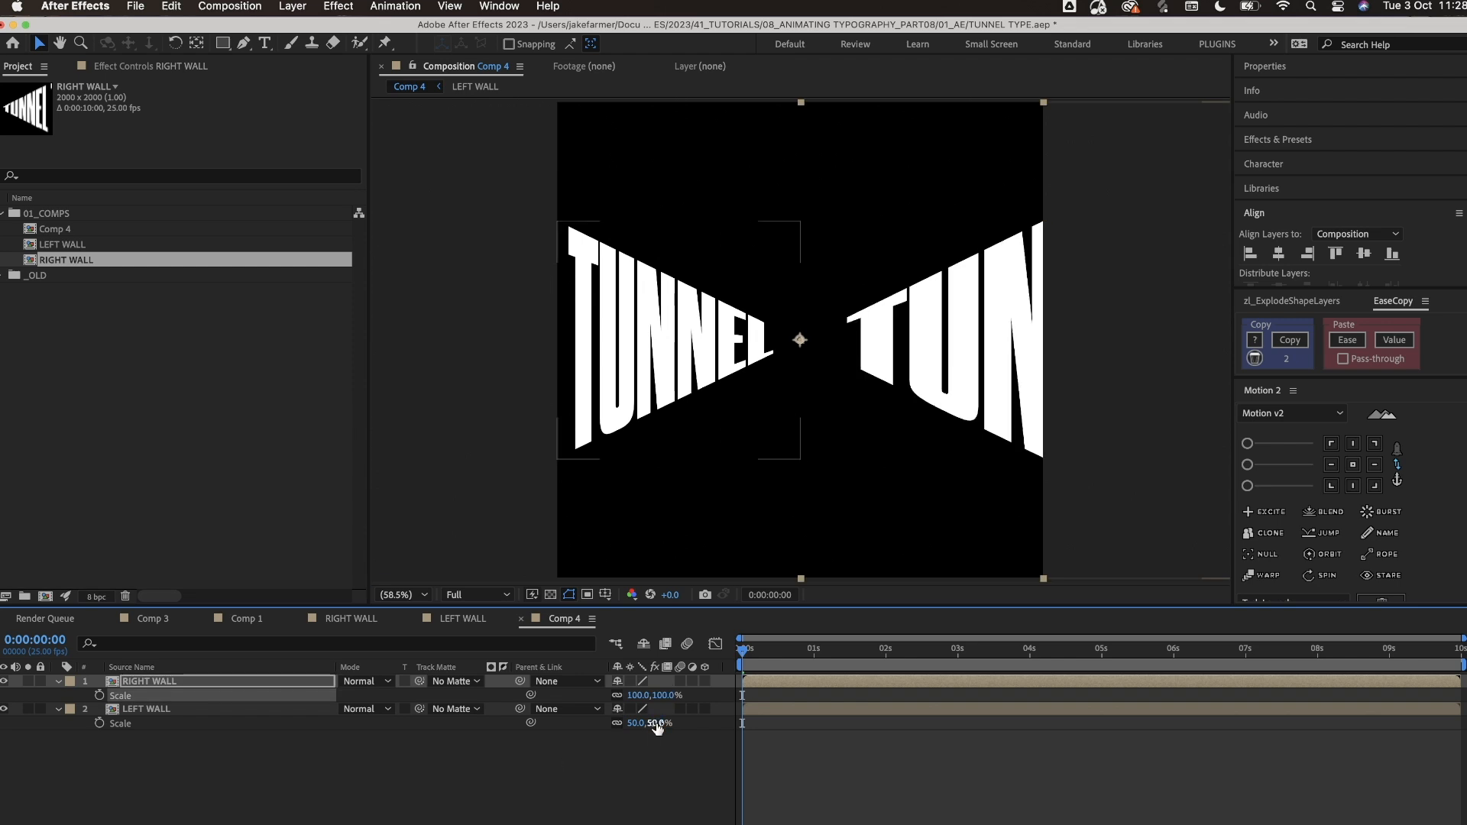
pyautogui.moveTo(654, 722)
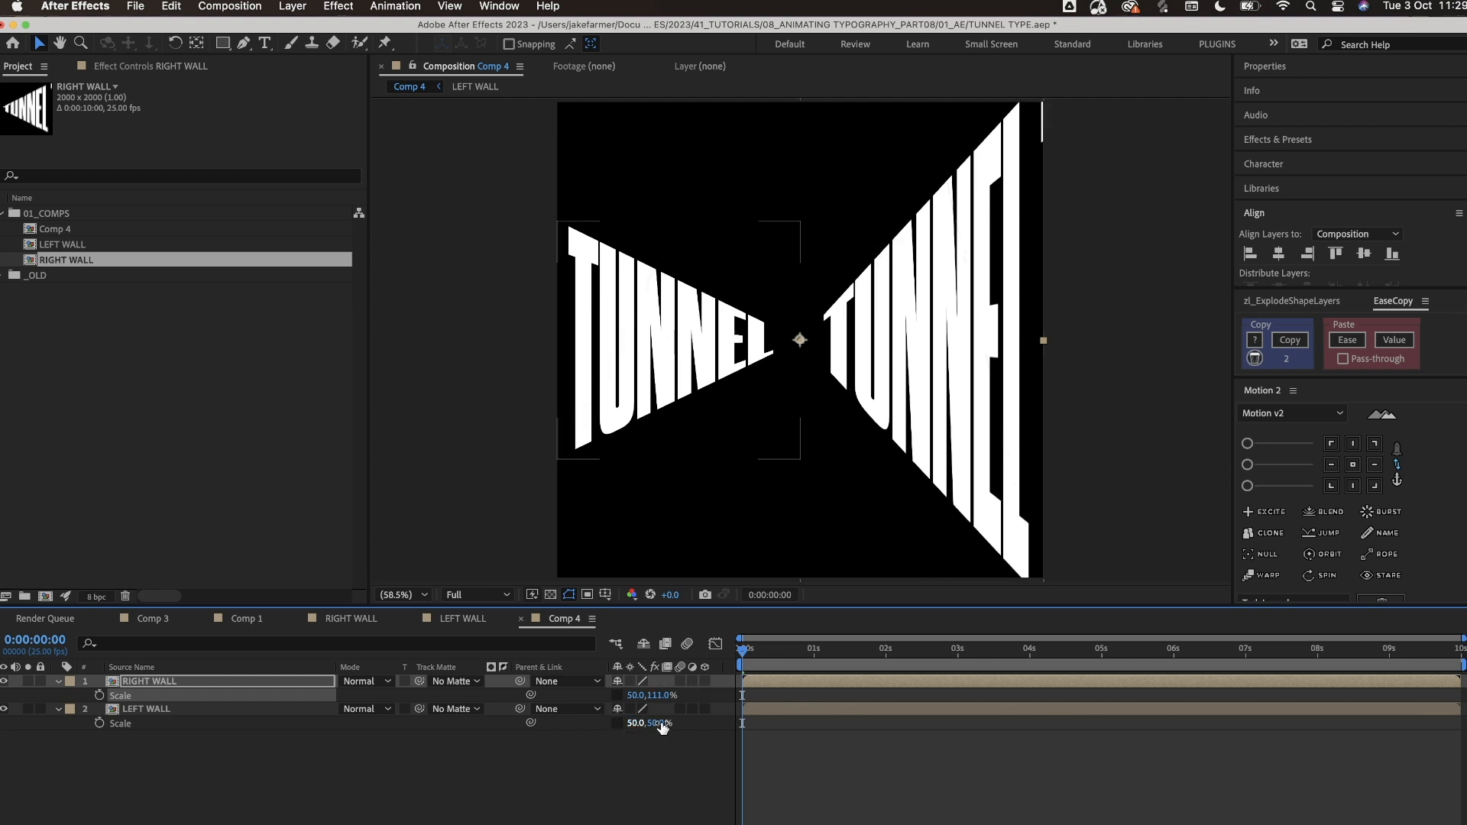
# Step: Set both wall layers to 50, 111% scale and preview the tunnel scrolling
pyautogui.doubleClick(662, 722)
pyautogui.write('111')
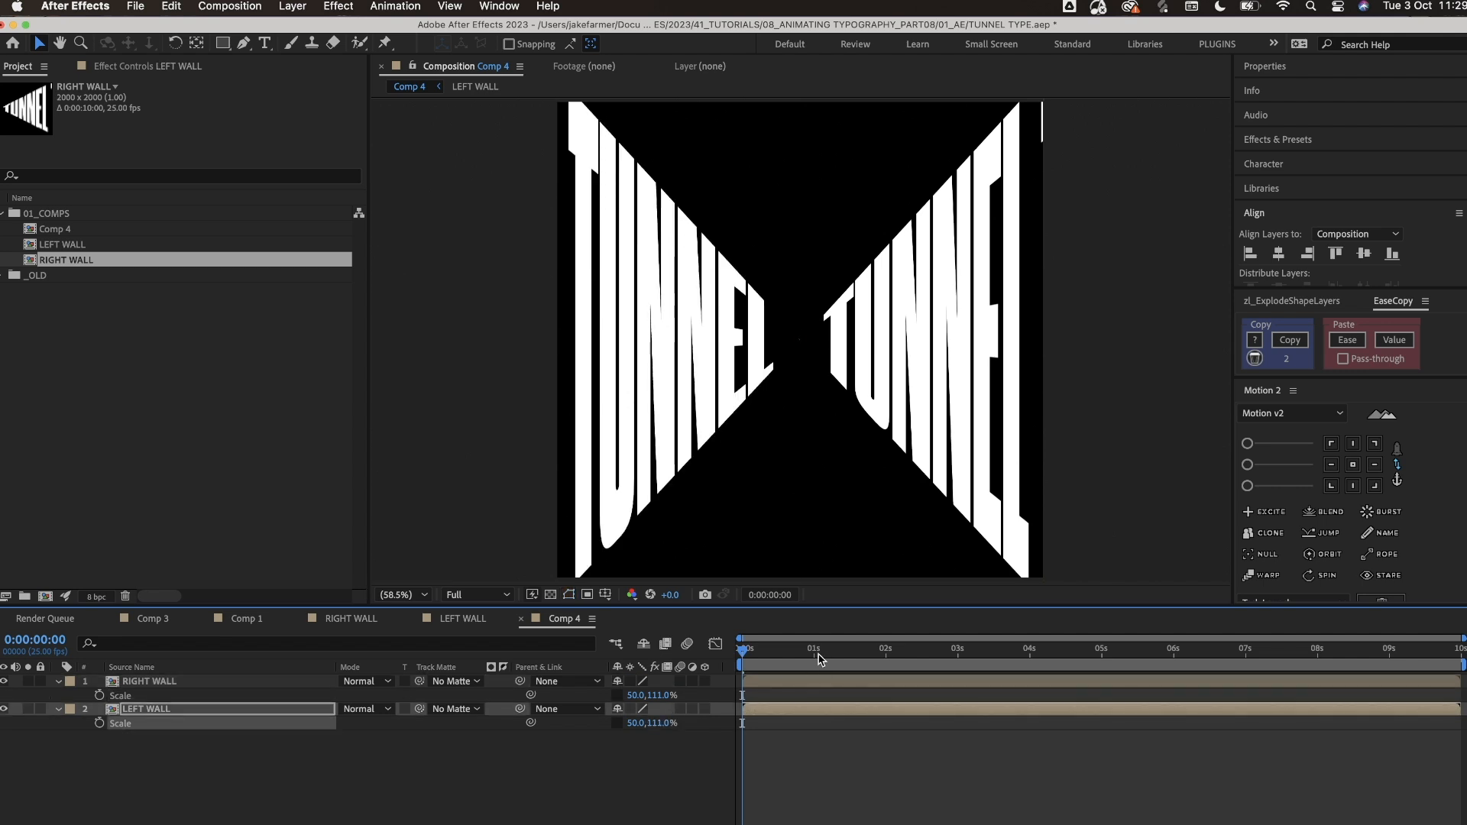
pyautogui.moveTo(820, 659)
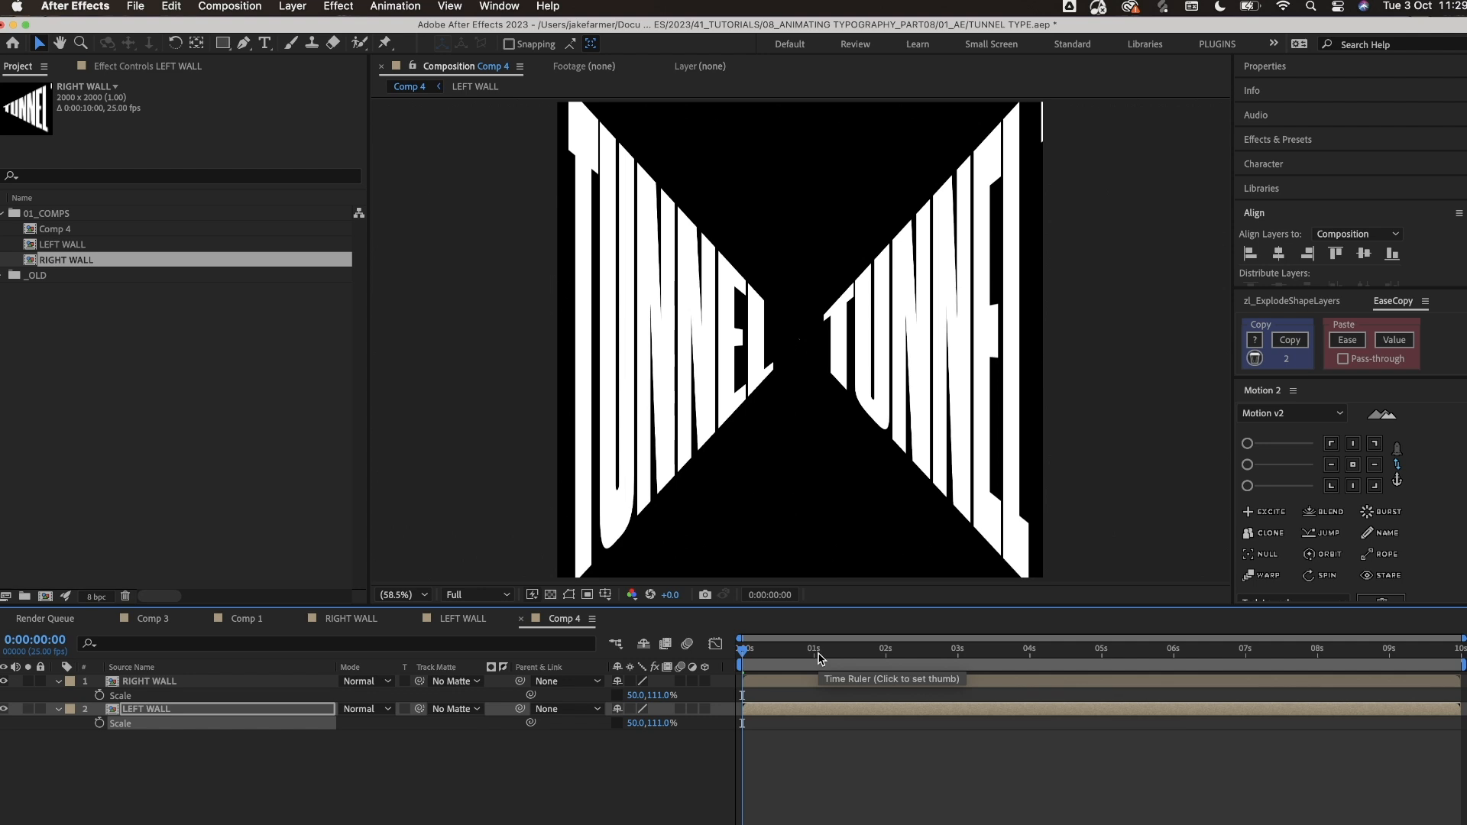
pyautogui.click(818, 647)
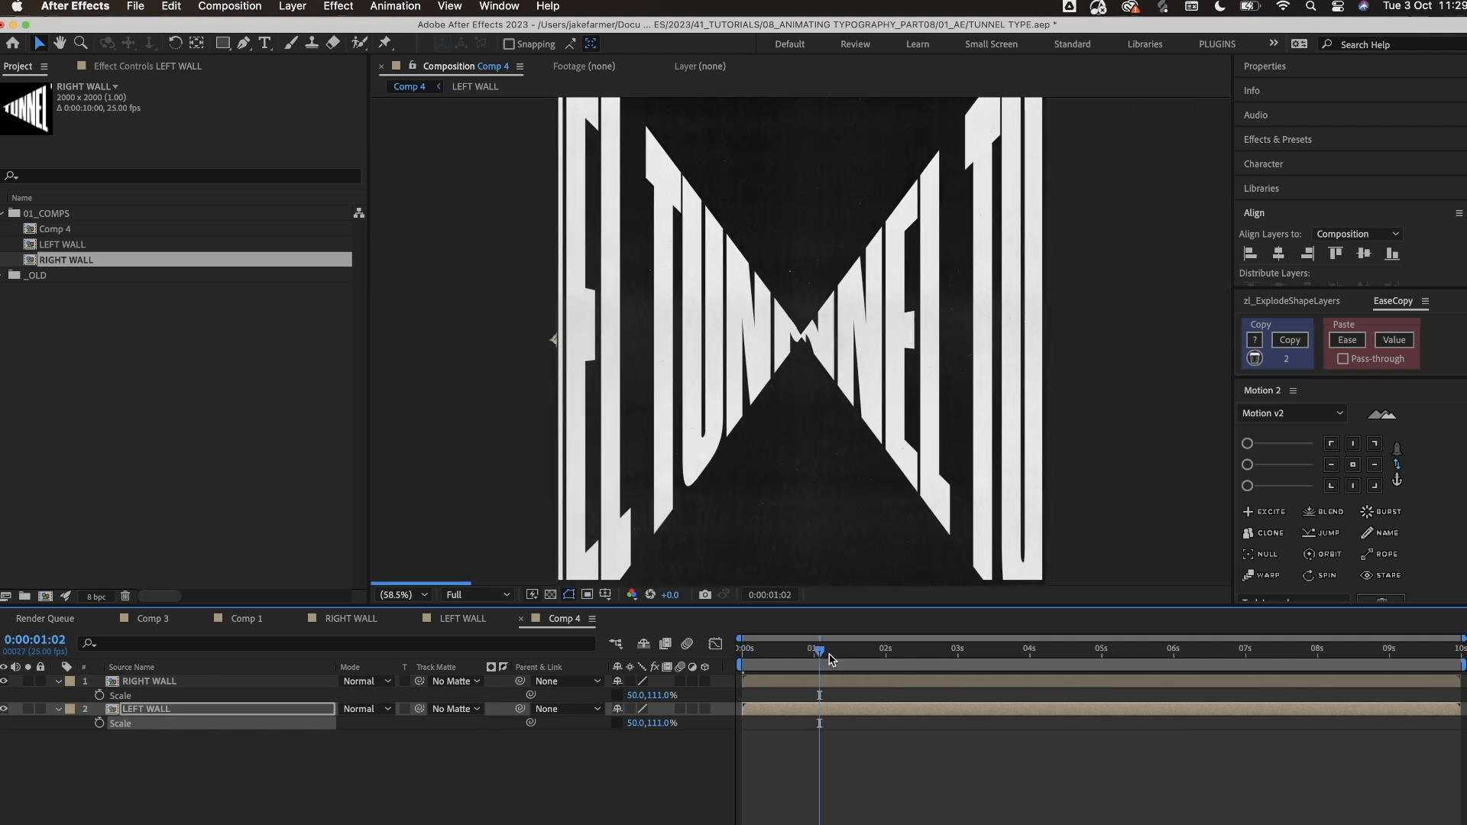